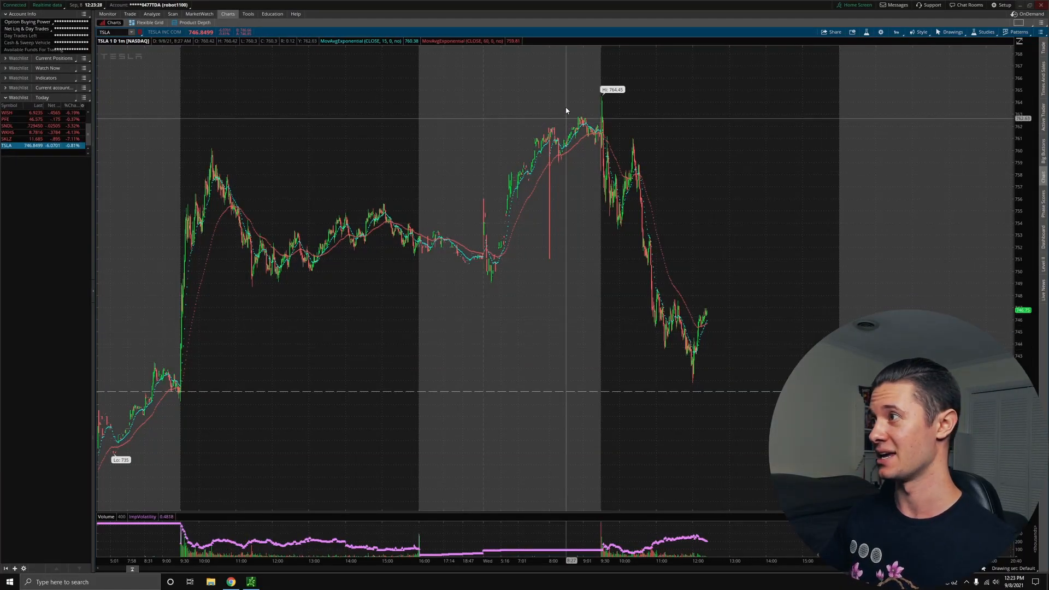
Step: Switch the TSLA chart to one year of daily candles, then back to one-day, one-minute
{"action": "left_click", "coordinate": [897, 32]}
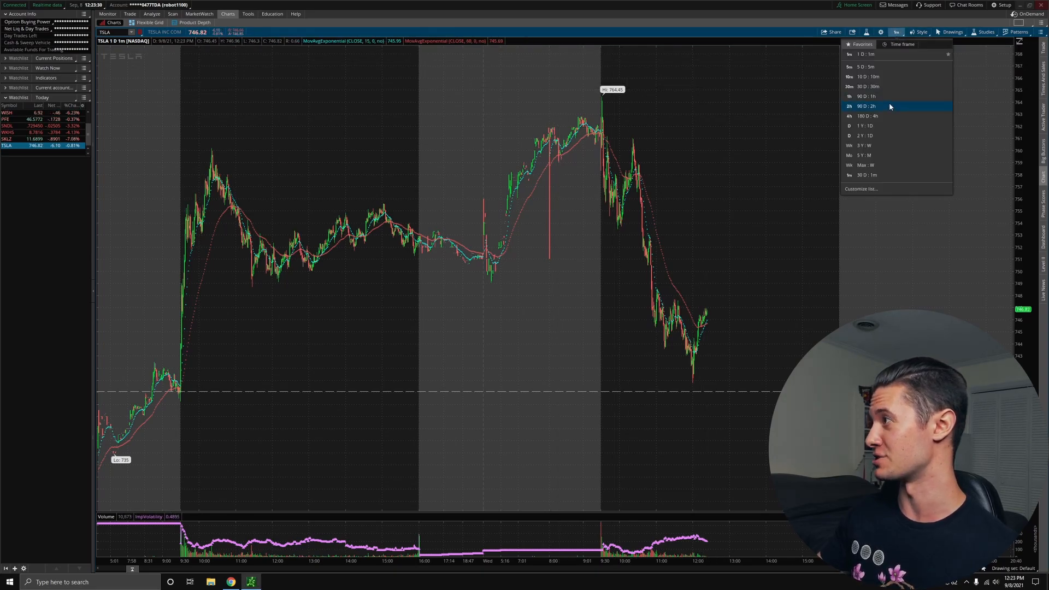
{"action": "left_click", "coordinate": [867, 126]}
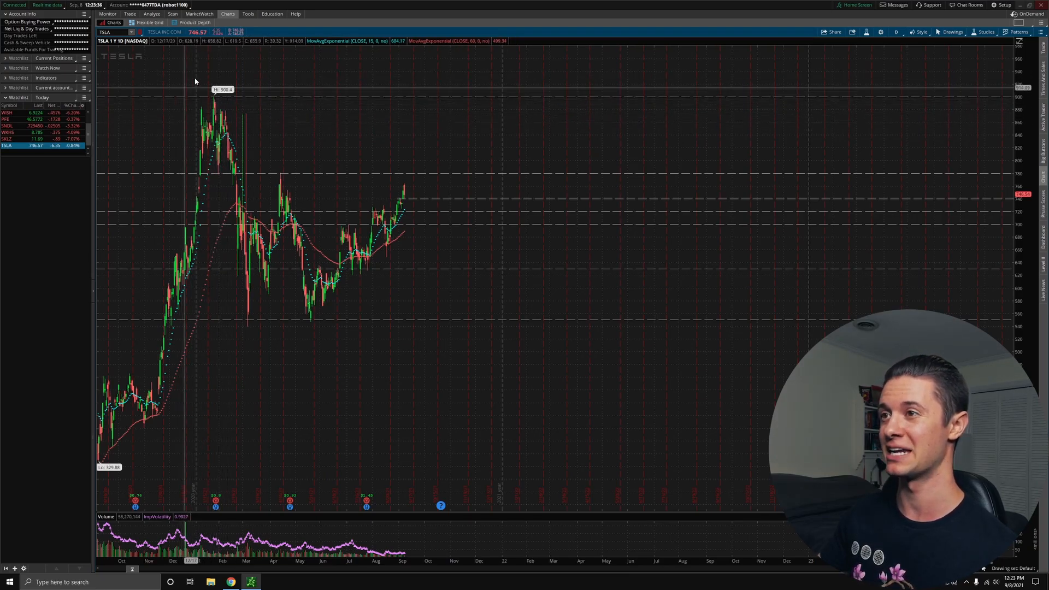
{"action": "mouse_move", "coordinate": [261, 148]}
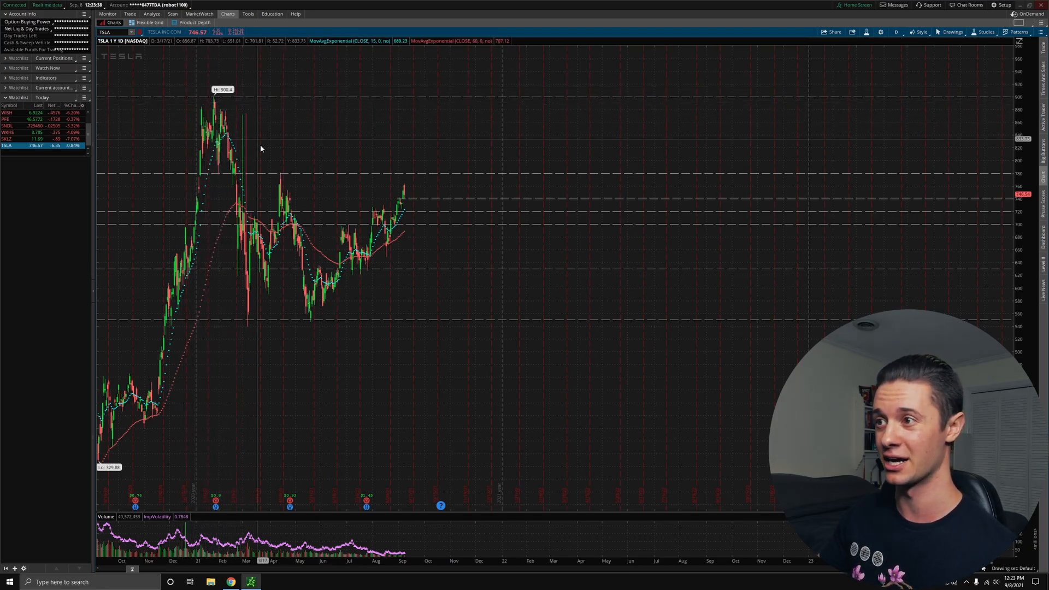
{"action": "mouse_move", "coordinate": [287, 181]}
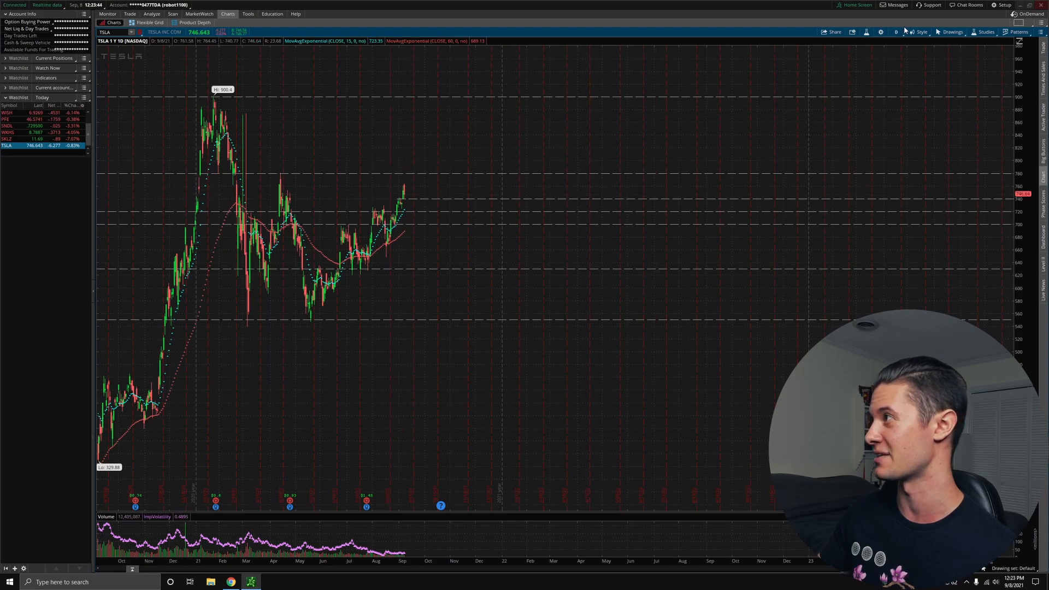
{"action": "mouse_move", "coordinate": [381, 210]}
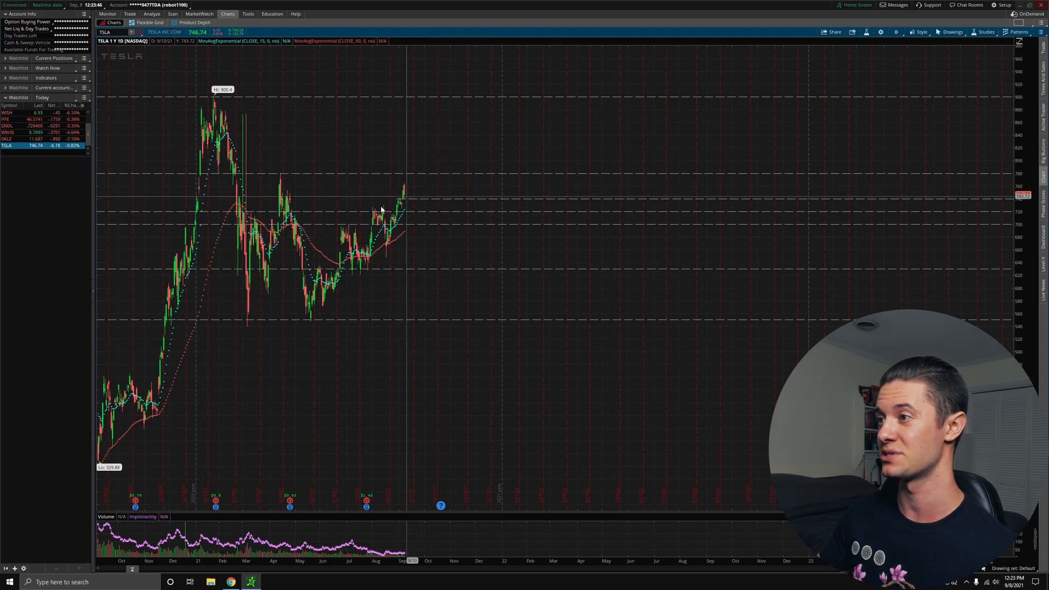
{"action": "left_click", "coordinate": [896, 31]}
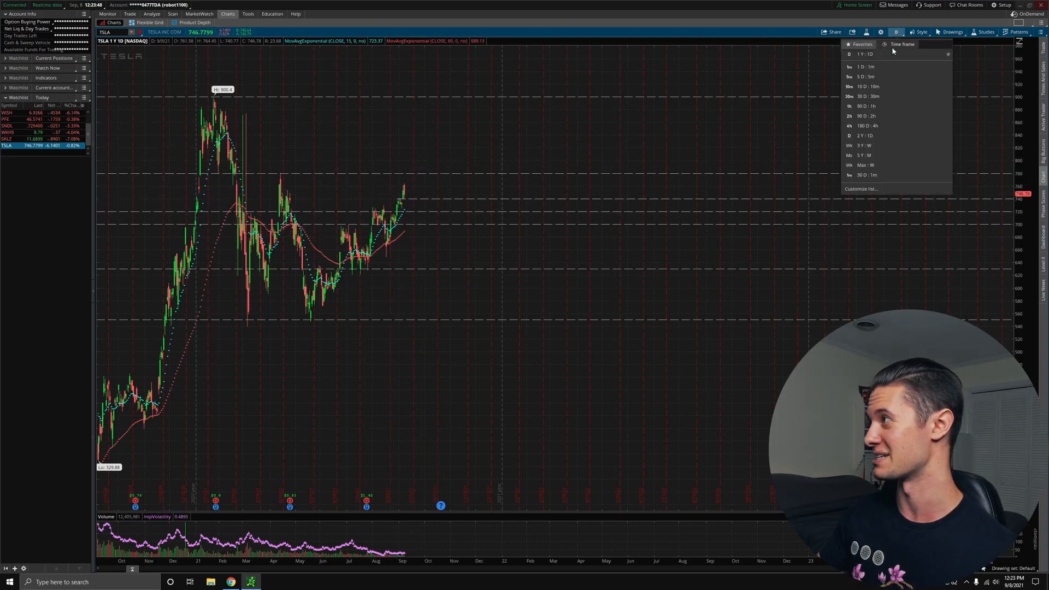
{"action": "left_click", "coordinate": [864, 66]}
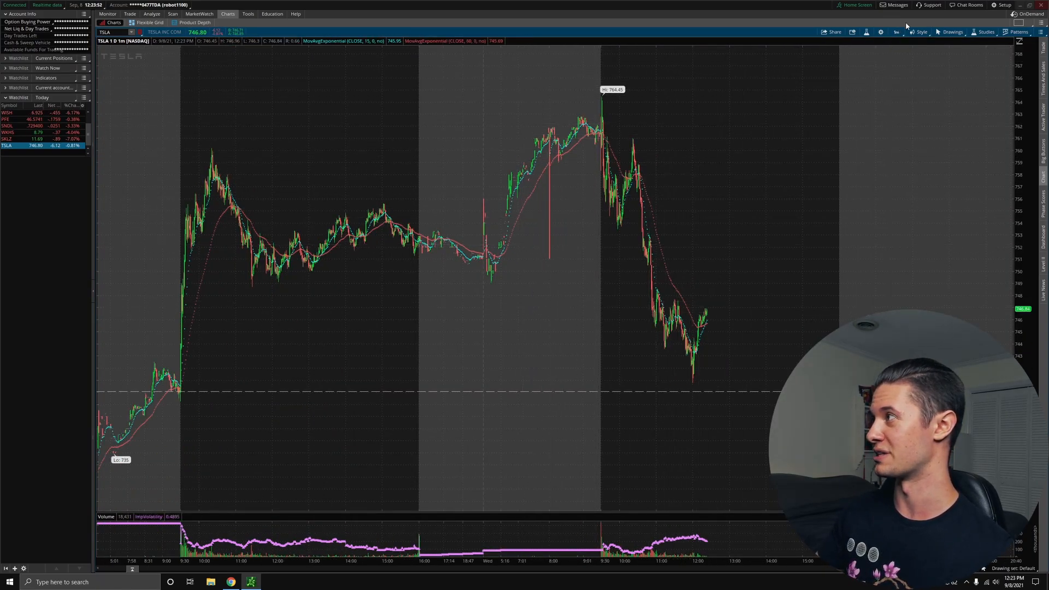
Step: Close the time frame list and scroll into Electrek's Gigafactory Shanghai article in Chrome
{"action": "left_click", "coordinate": [896, 32]}
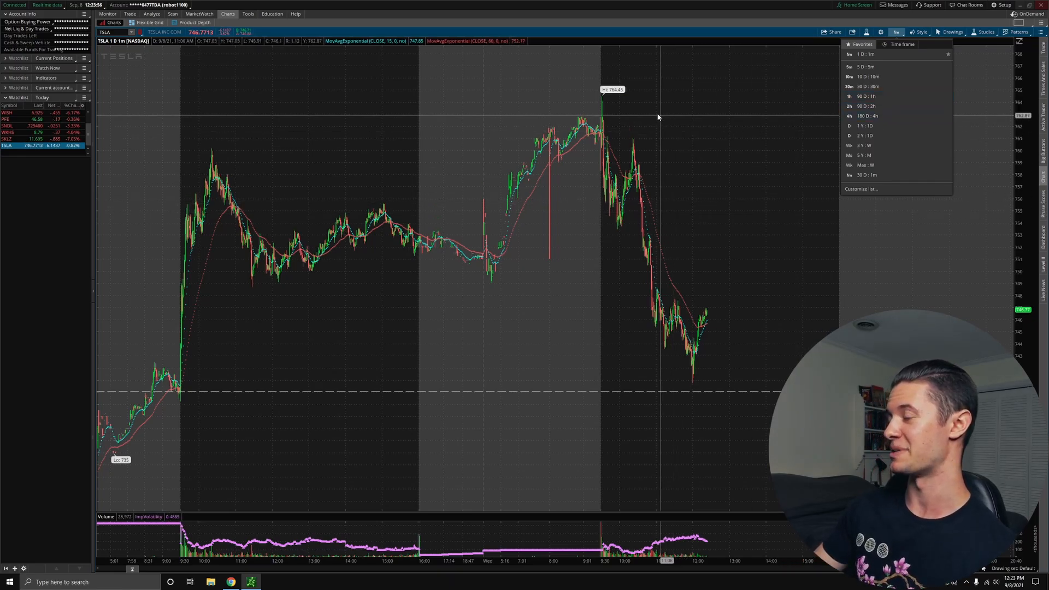
{"action": "mouse_move", "coordinate": [768, 272]}
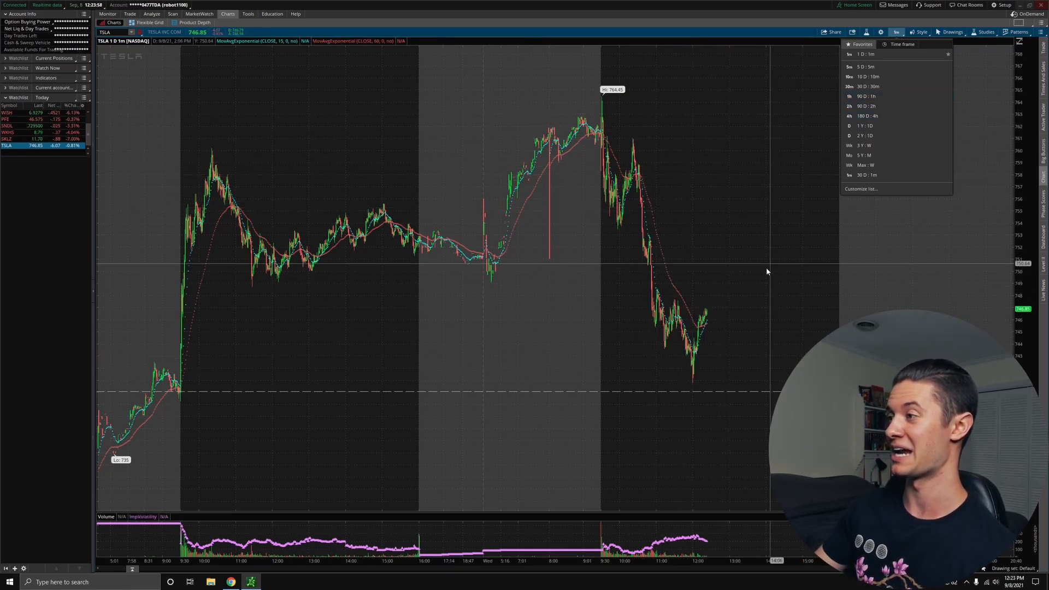
{"action": "mouse_move", "coordinate": [639, 144]}
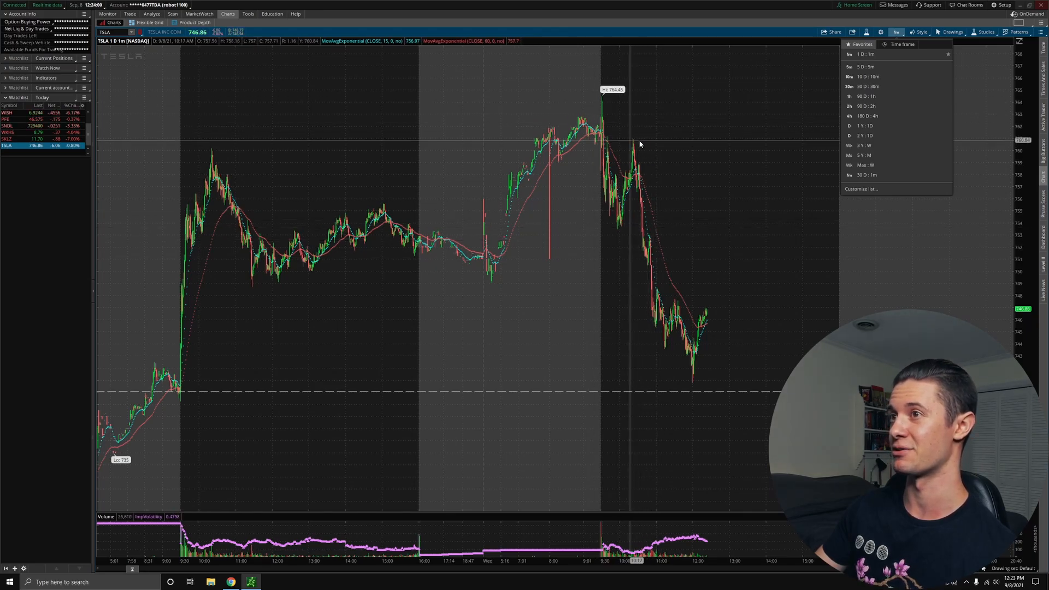
{"action": "left_click", "coordinate": [609, 120]}
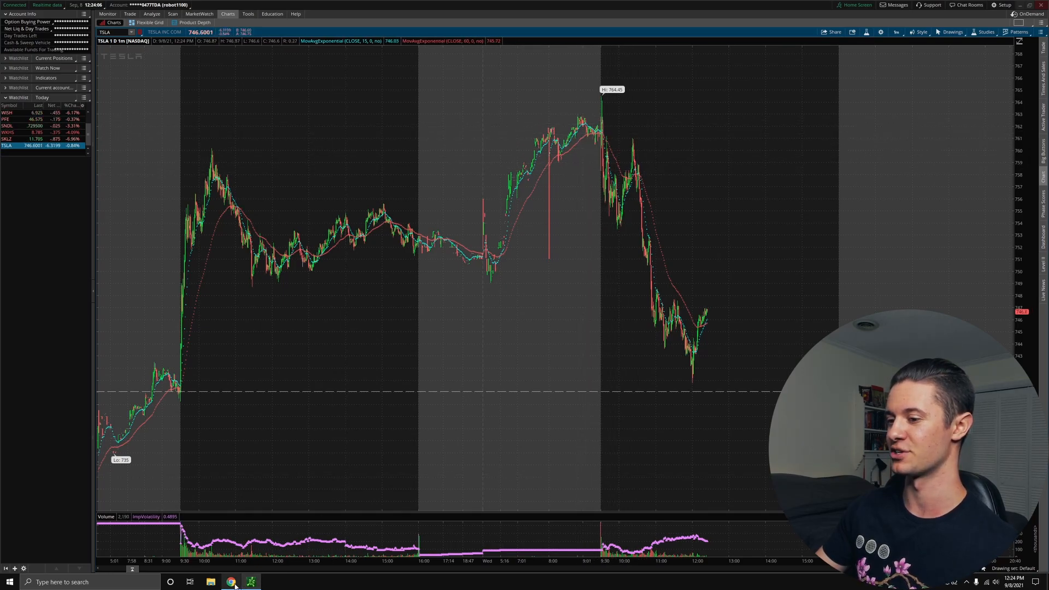
{"action": "left_click", "coordinate": [230, 582]}
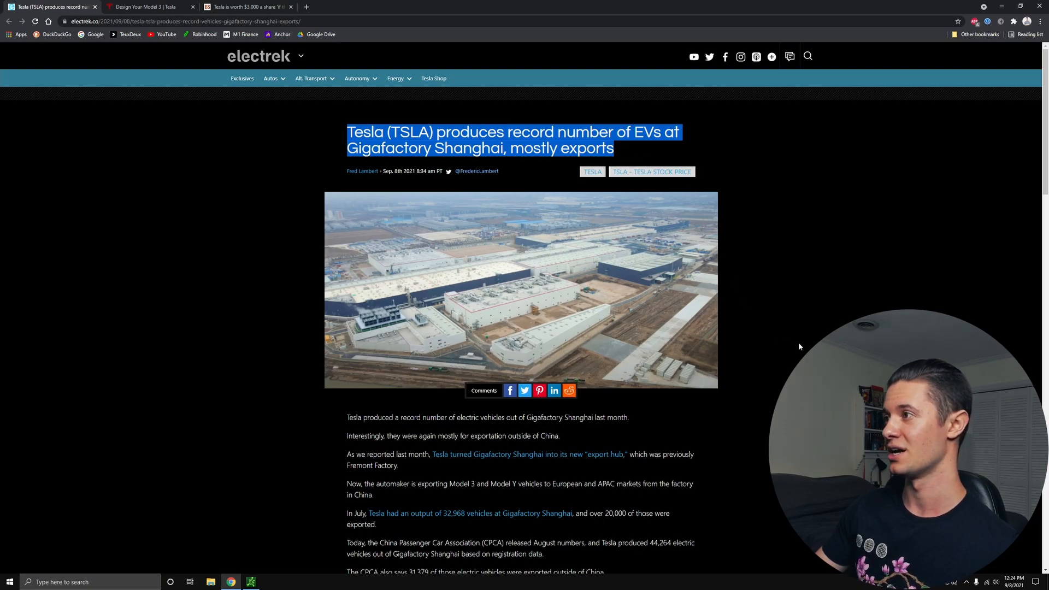
{"action": "scroll", "scroll_direction": "down", "scroll_amount": 3}
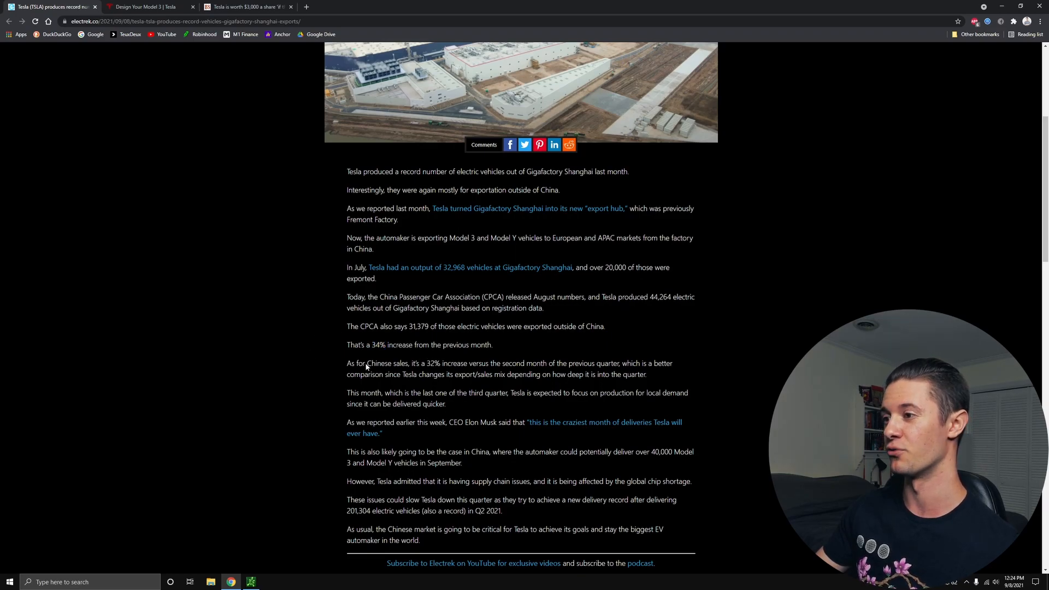
{"action": "mouse_move", "coordinate": [373, 360]}
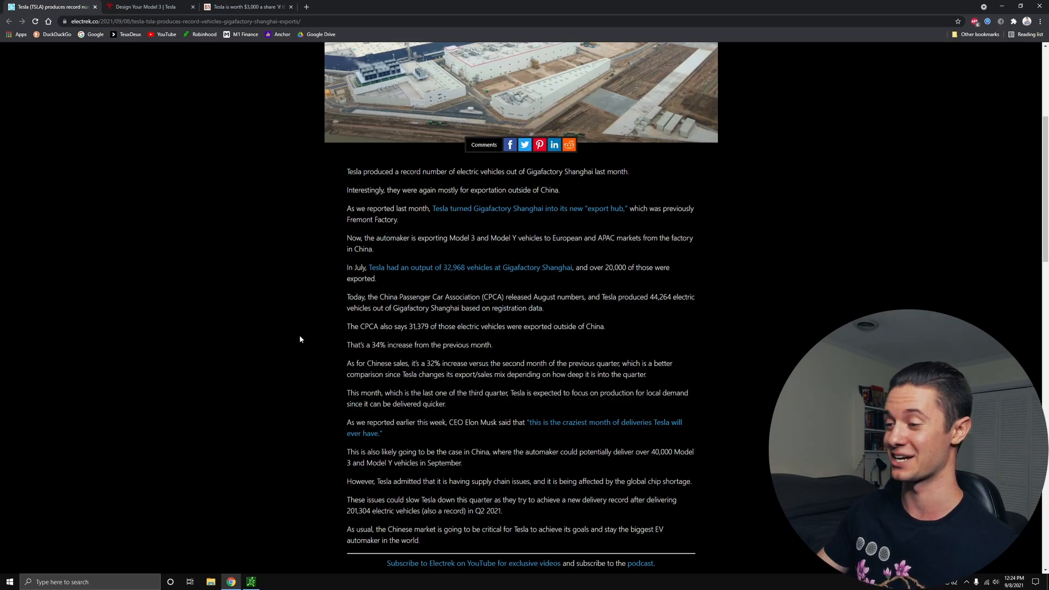
{"action": "mouse_move", "coordinate": [161, 41]}
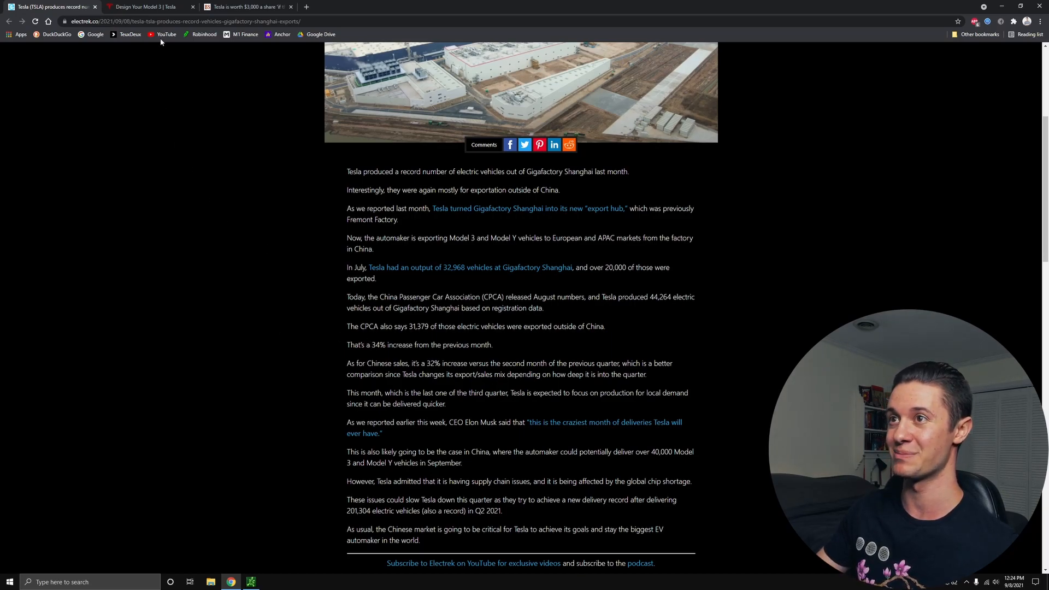
{"action": "mouse_move", "coordinate": [144, 7]}
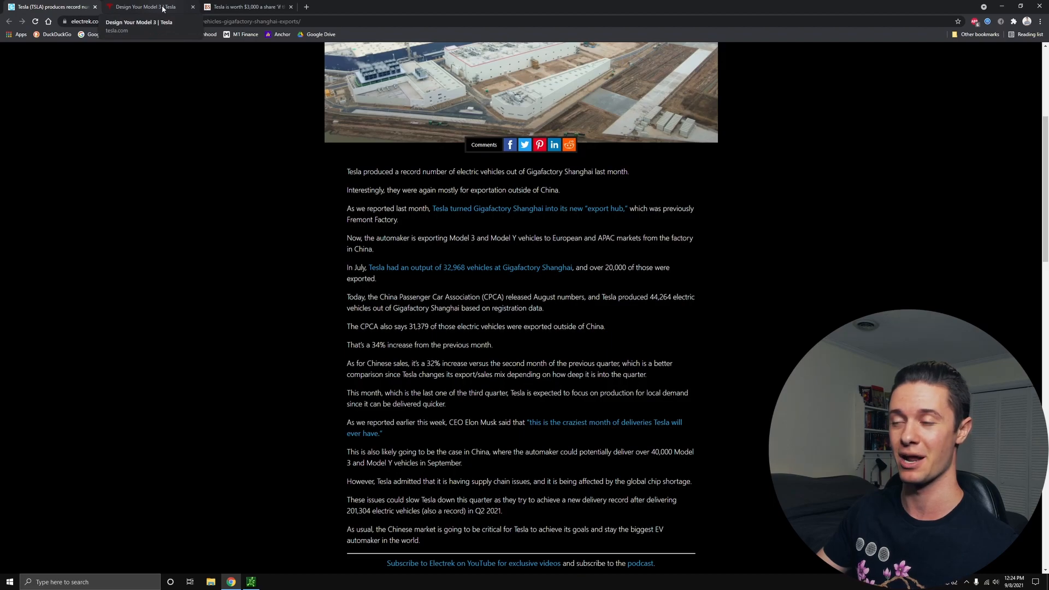
Step: Scroll the Model 3 design page down to the Deep Blue Metallic $50,990 order section
{"action": "left_click", "coordinate": [144, 6]}
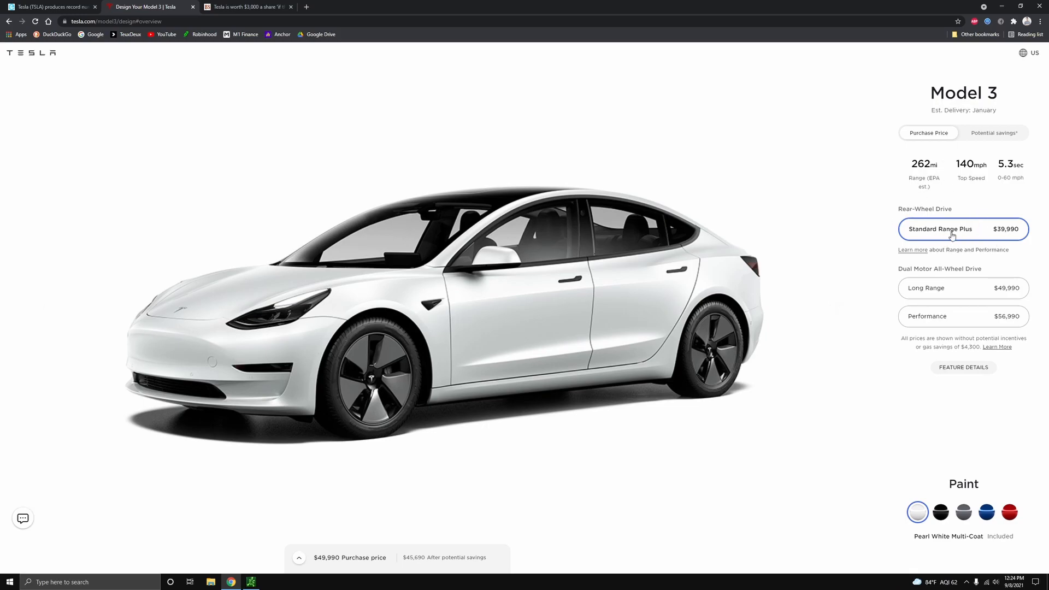
{"action": "mouse_move", "coordinate": [951, 156]}
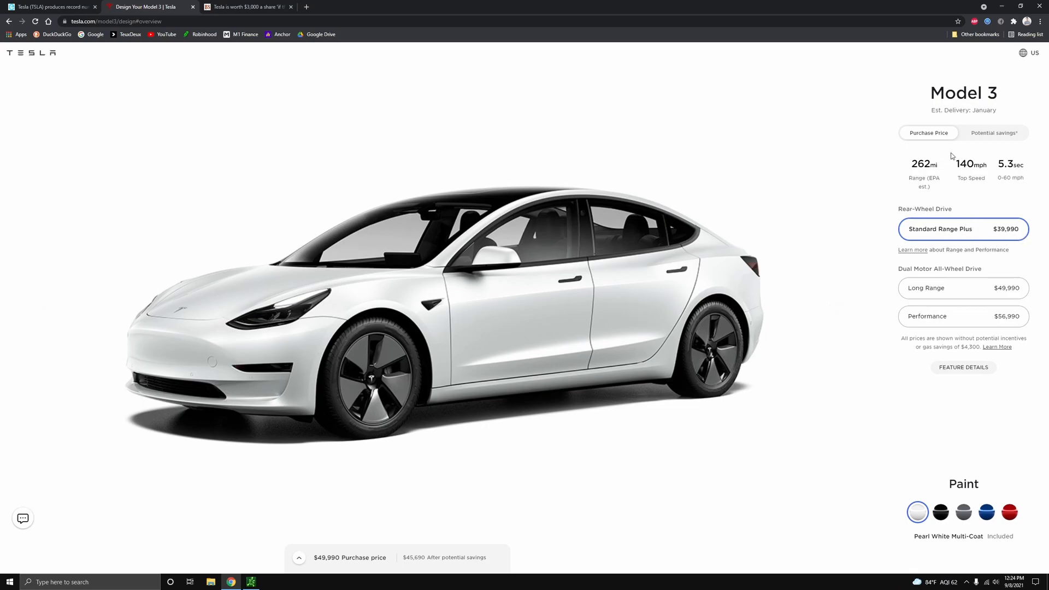
{"action": "scroll", "scroll_direction": "down", "scroll_amount": 3}
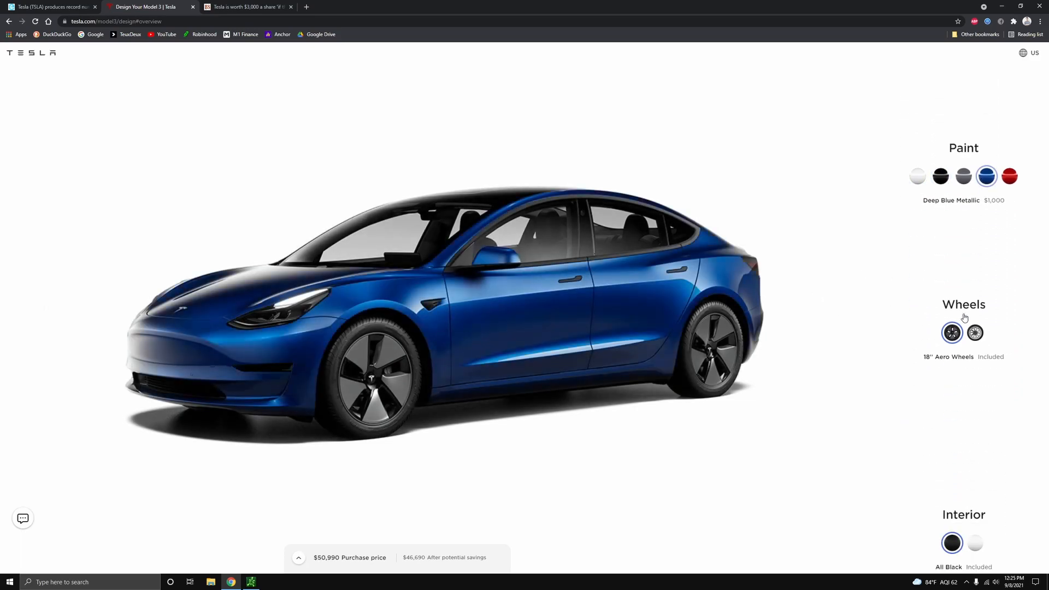
{"action": "scroll", "scroll_direction": "down", "scroll_amount": 3}
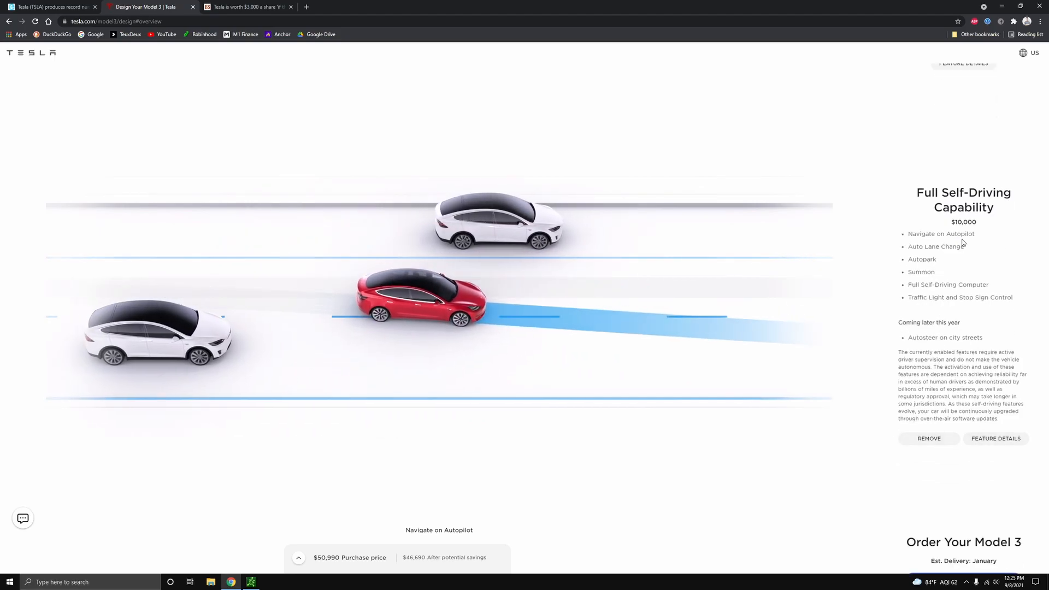
{"action": "scroll", "scroll_direction": "down", "scroll_amount": 3}
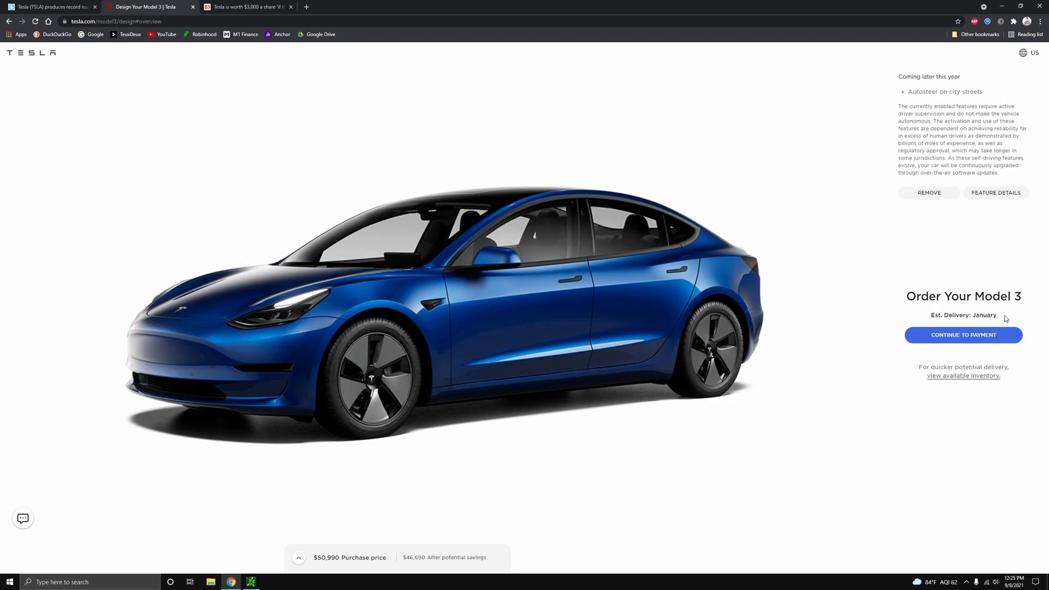
{"action": "mouse_move", "coordinate": [870, 298]}
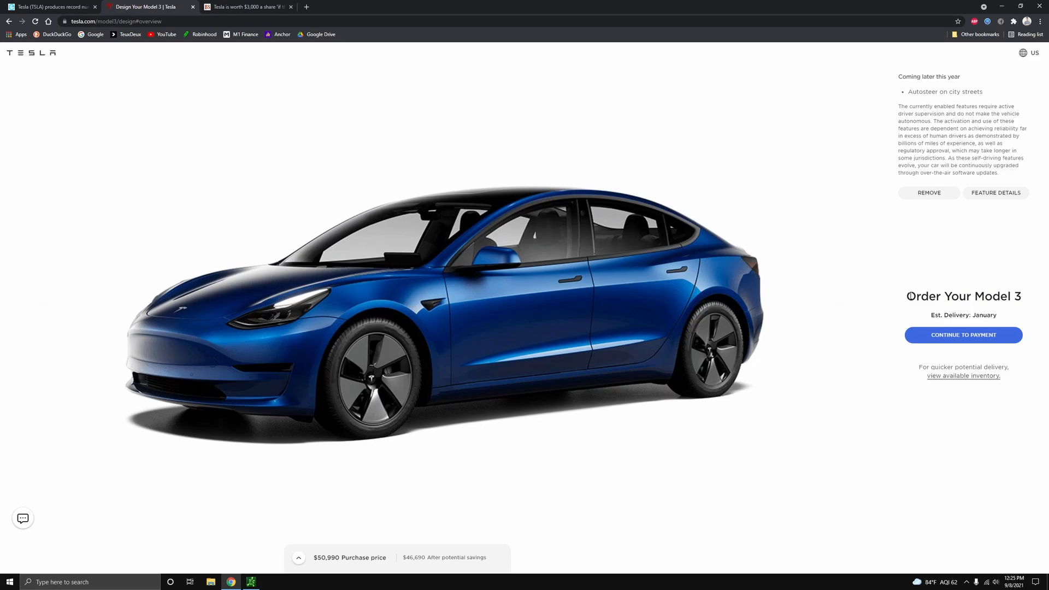
{"action": "mouse_move", "coordinate": [949, 306]}
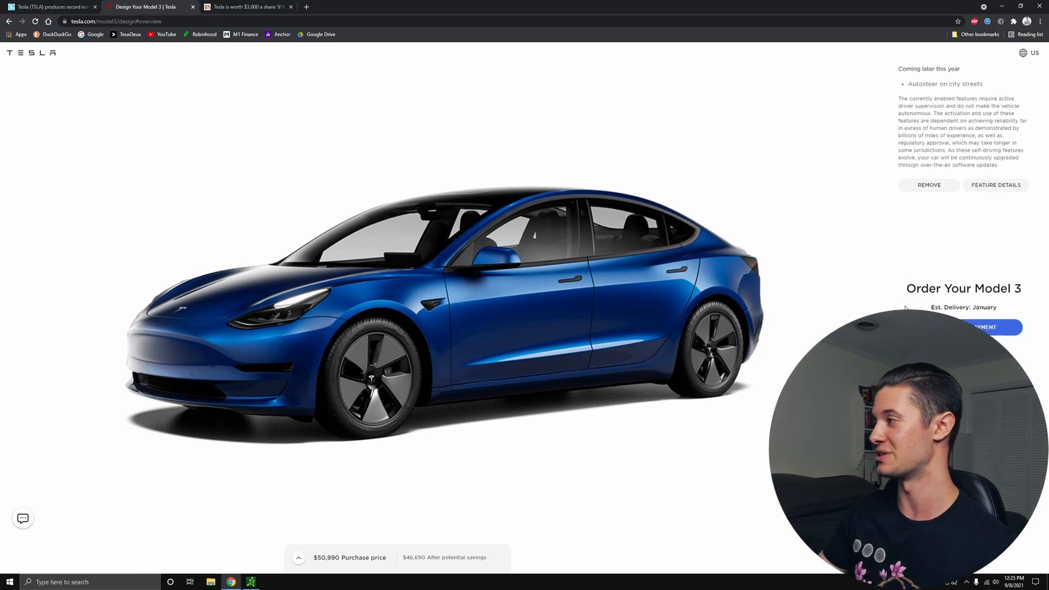
{"action": "scroll", "scroll_direction": "down", "scroll_amount": 3}
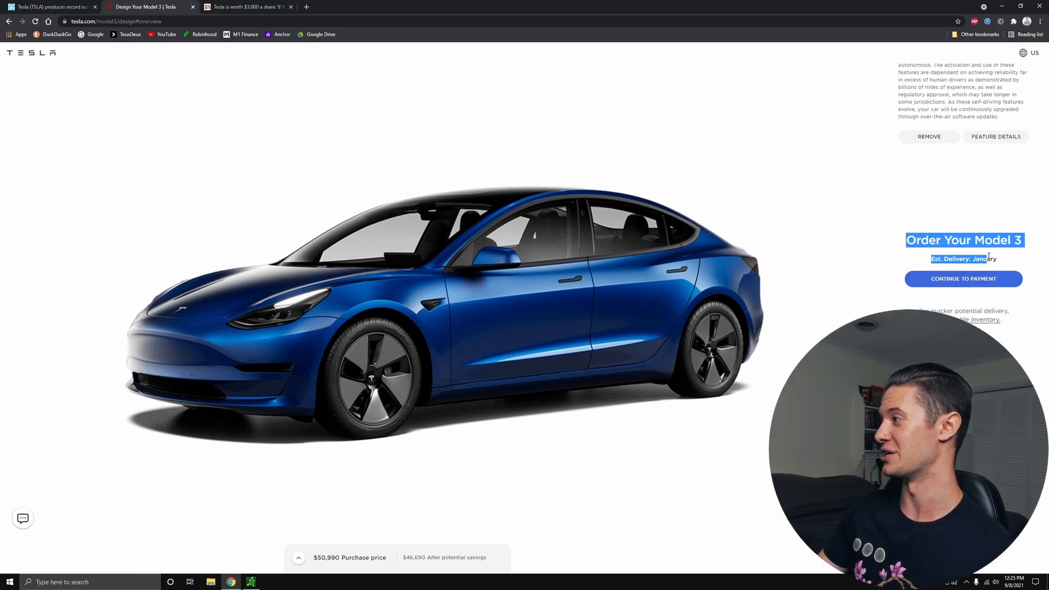
Step: Scroll back through the Gigafactory Shanghai news article
{"action": "left_click", "coordinate": [50, 6]}
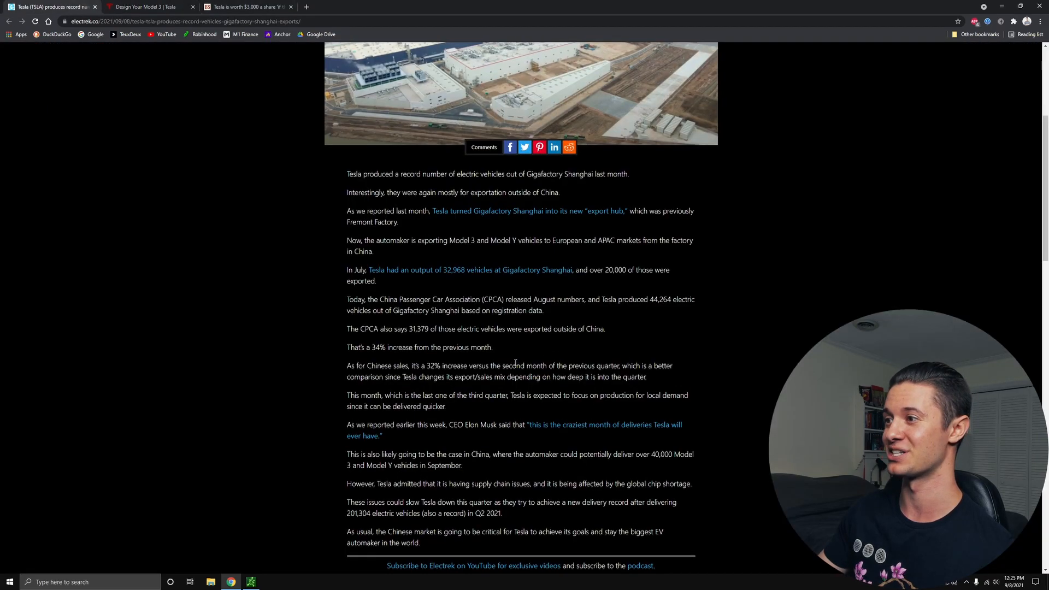
{"action": "scroll", "scroll_direction": "up", "scroll_amount": 3}
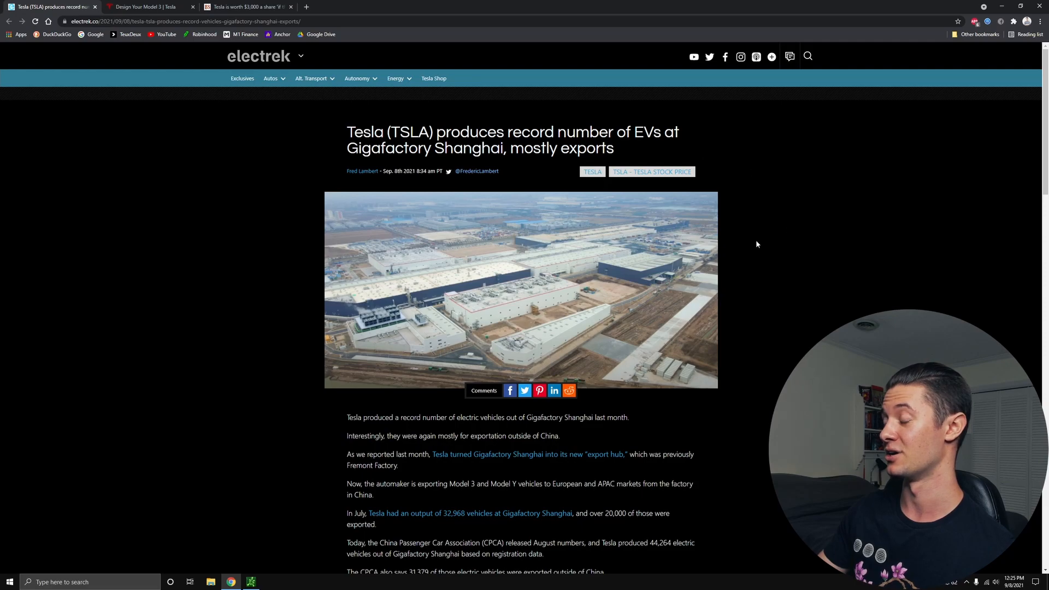
{"action": "mouse_move", "coordinate": [722, 209]}
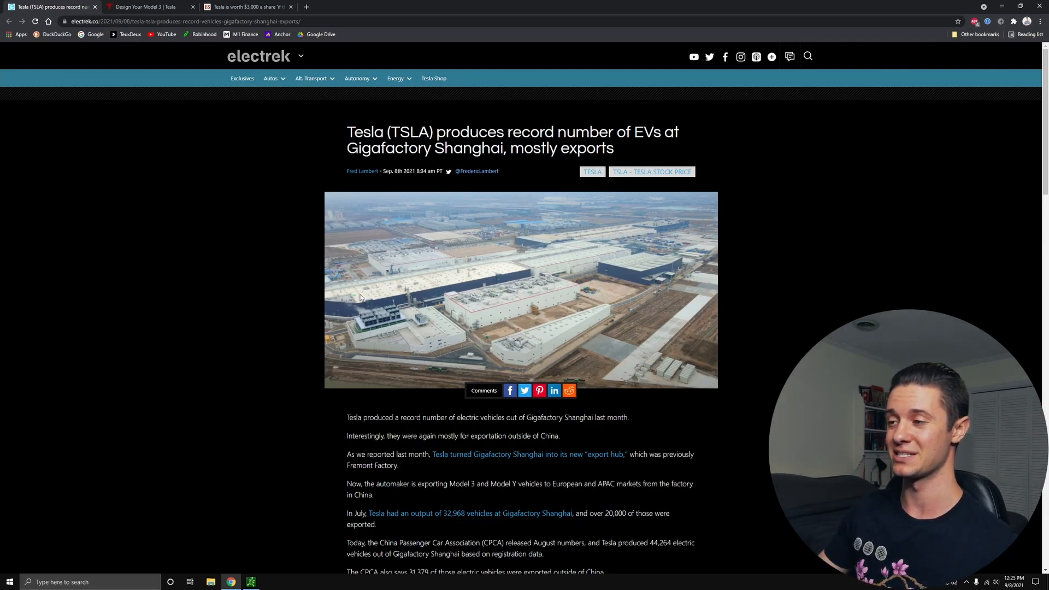
{"action": "scroll", "scroll_direction": "down", "scroll_amount": 3}
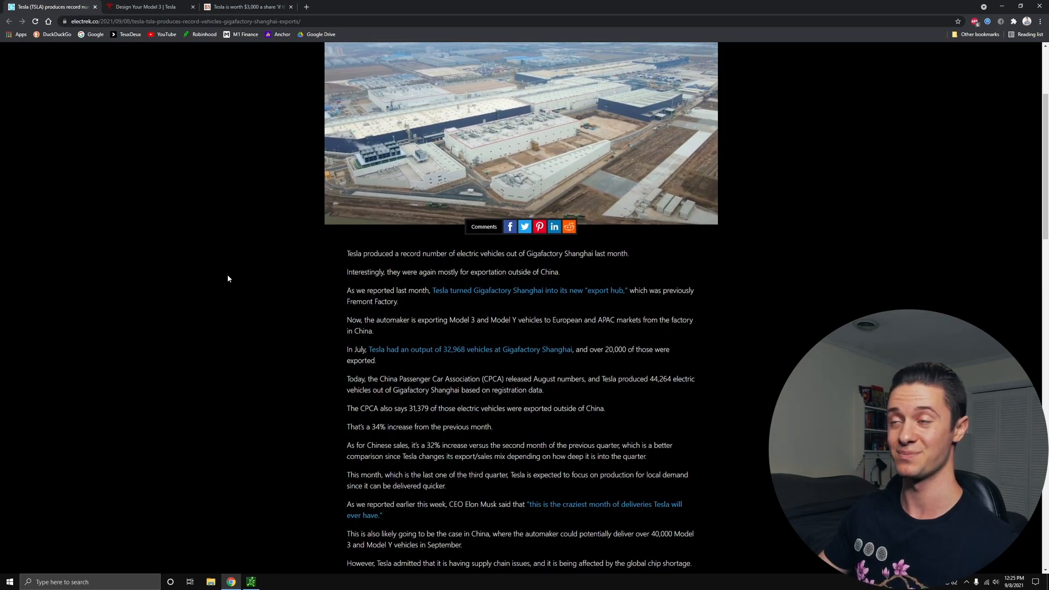
Step: Read the Business Standard $3,000-a-share article, briefly highlighting its headline and Ark Invest sentence
{"action": "left_click", "coordinate": [248, 6]}
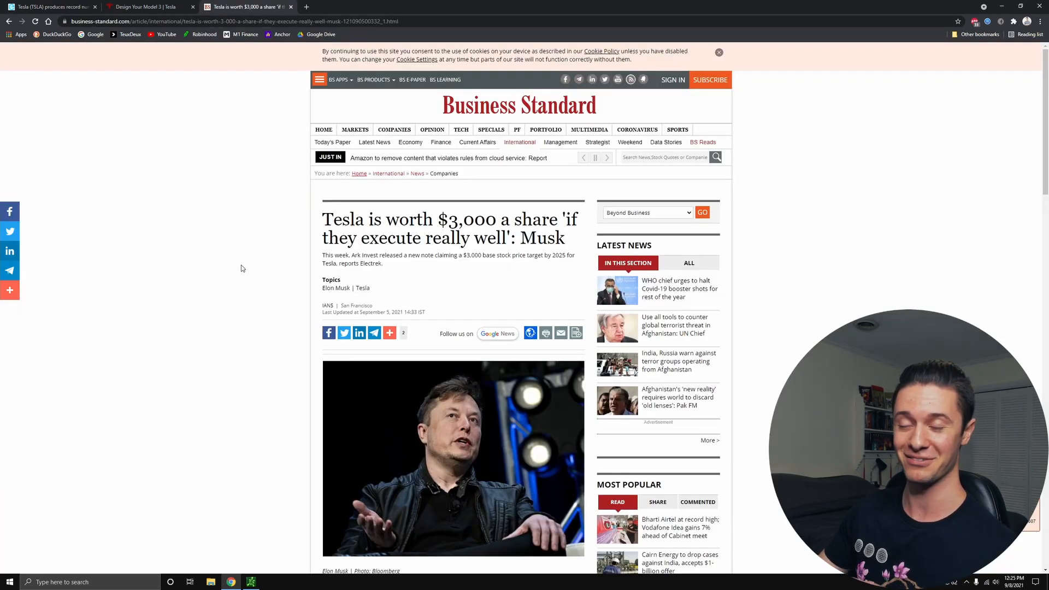
{"action": "scroll", "scroll_direction": "down", "scroll_amount": 3}
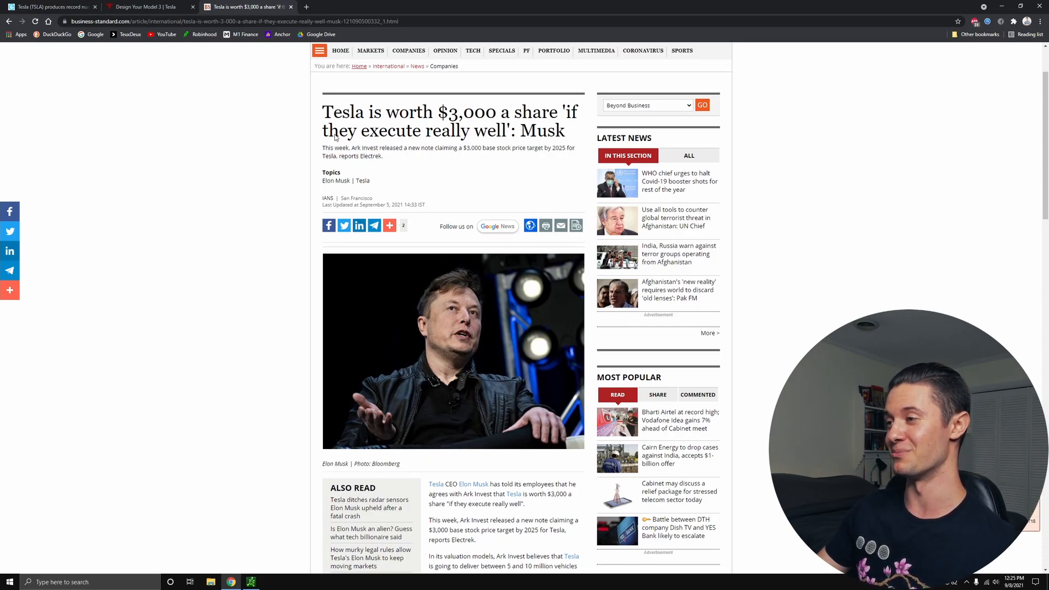
{"action": "double_click", "coordinate": [340, 111]}
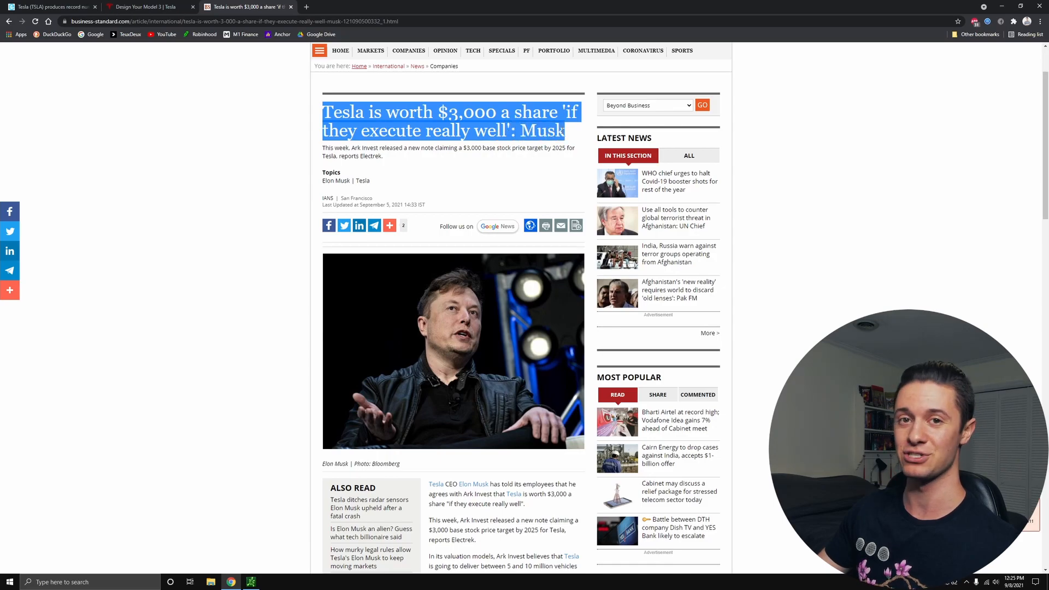
{"action": "left_click", "coordinate": [390, 143]}
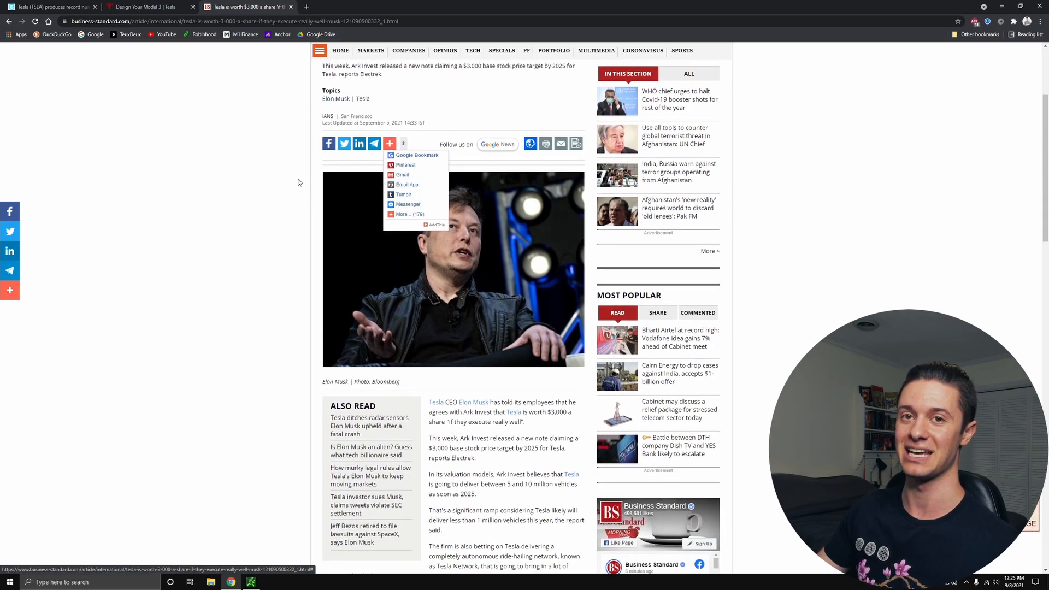
{"action": "scroll", "scroll_direction": "down", "scroll_amount": 3}
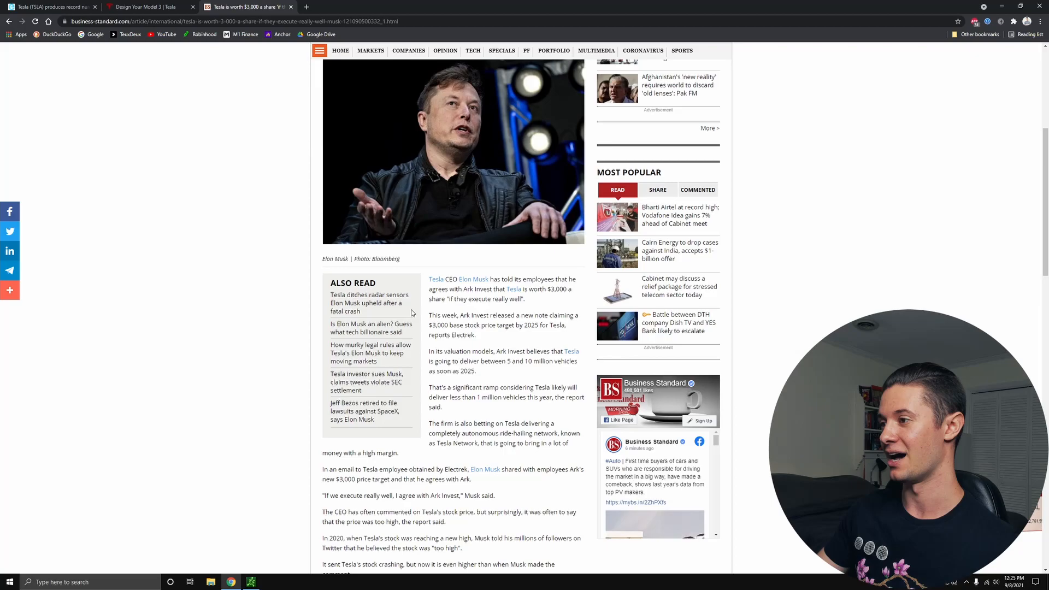
{"action": "mouse_move", "coordinate": [431, 315]}
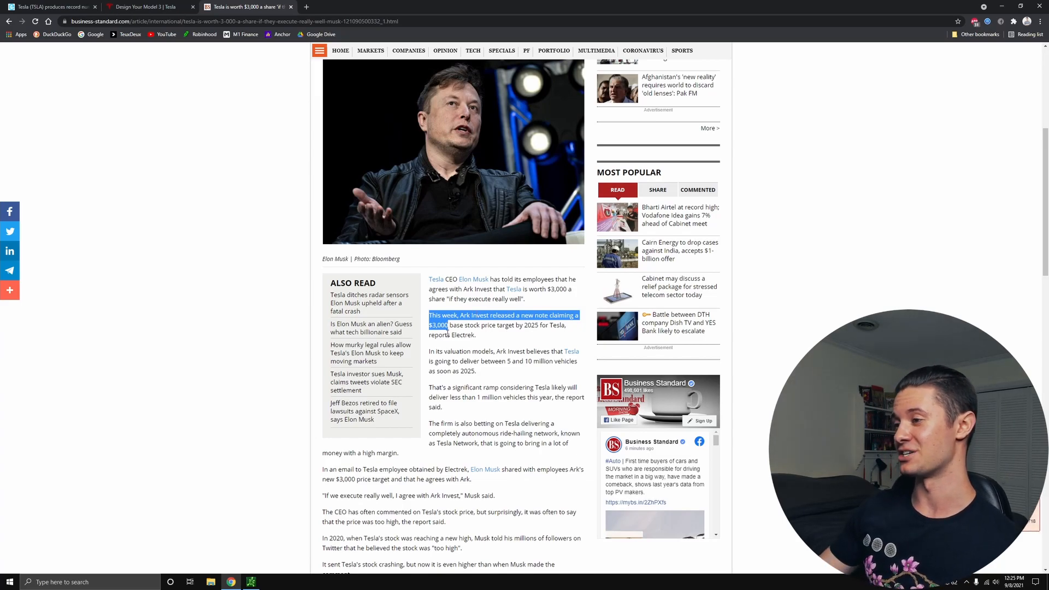
{"action": "left_click", "coordinate": [441, 331]}
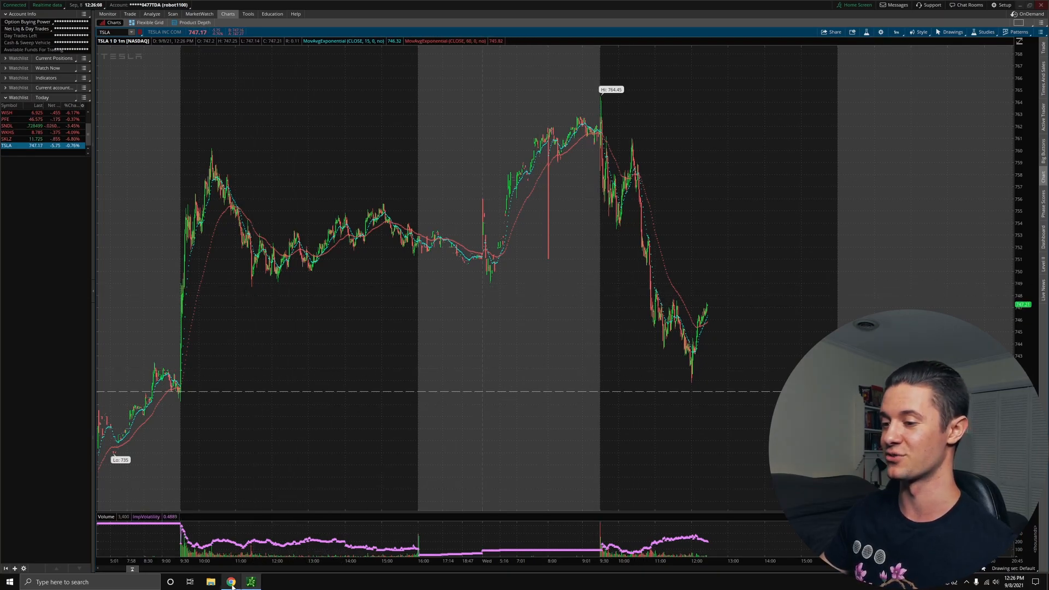
{"action": "left_click", "coordinate": [231, 581]}
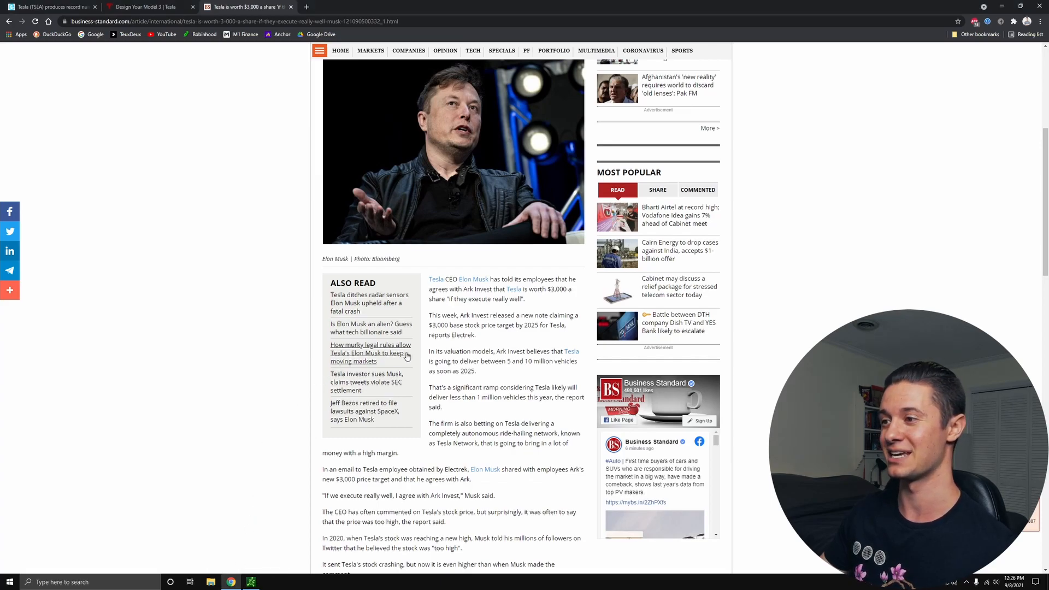
{"action": "mouse_move", "coordinate": [497, 349]}
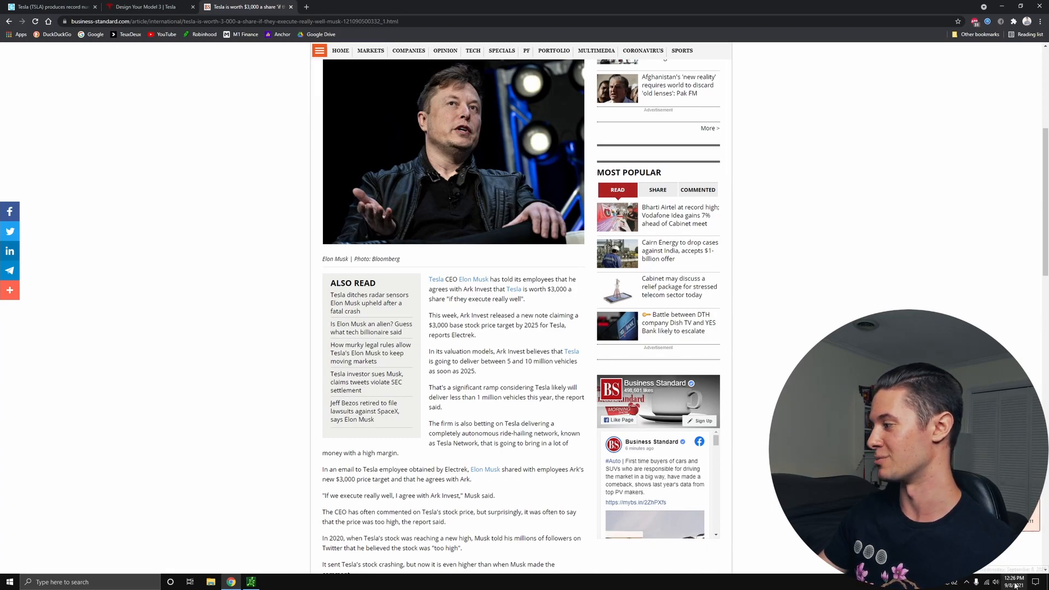
{"action": "scroll", "scroll_direction": "down", "scroll_amount": 3}
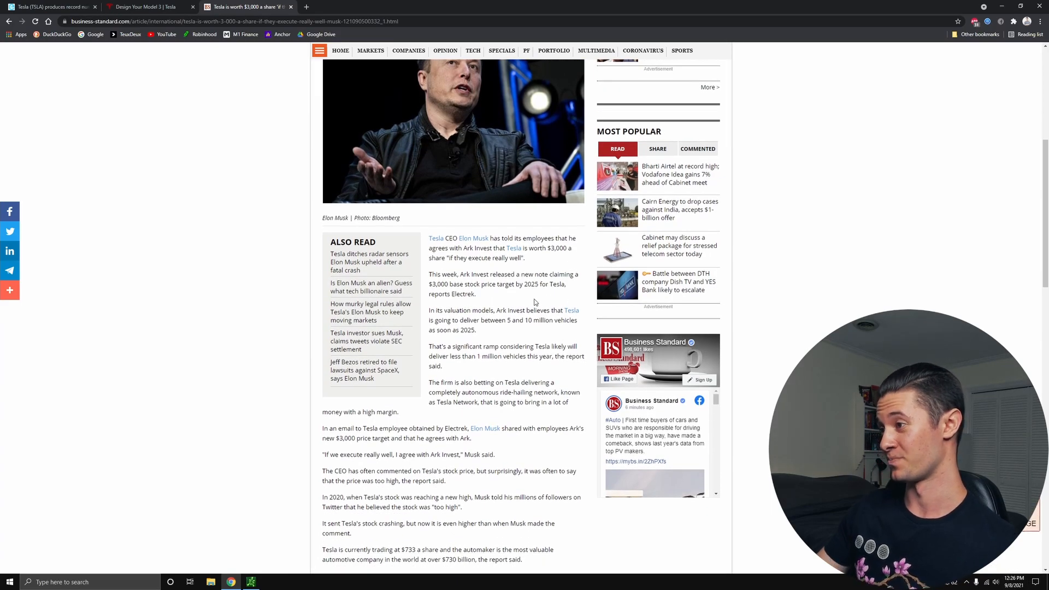
{"action": "scroll", "scroll_direction": "down", "scroll_amount": 3}
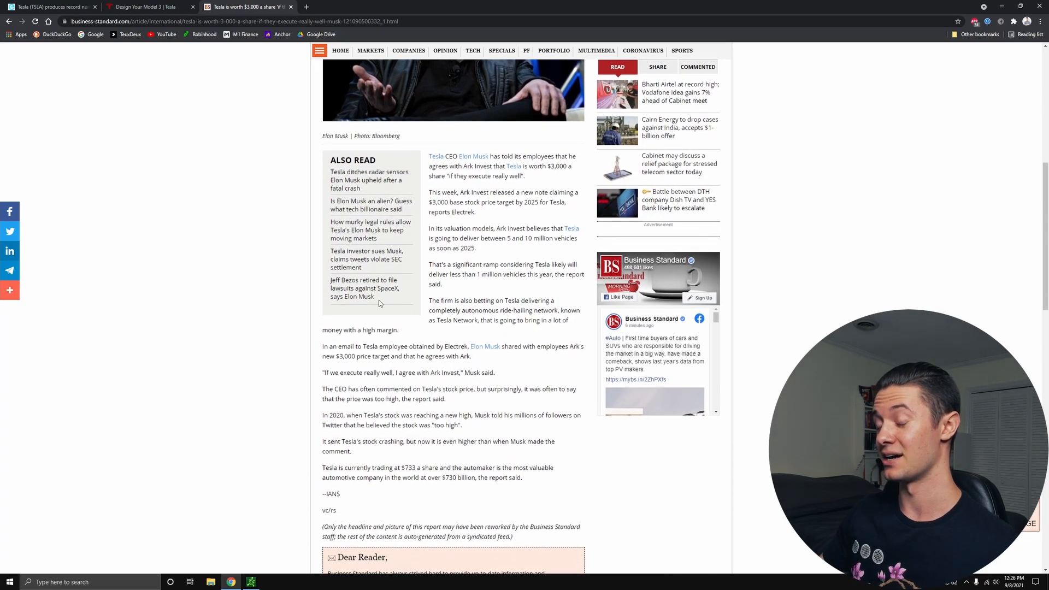
{"action": "mouse_move", "coordinate": [329, 352]}
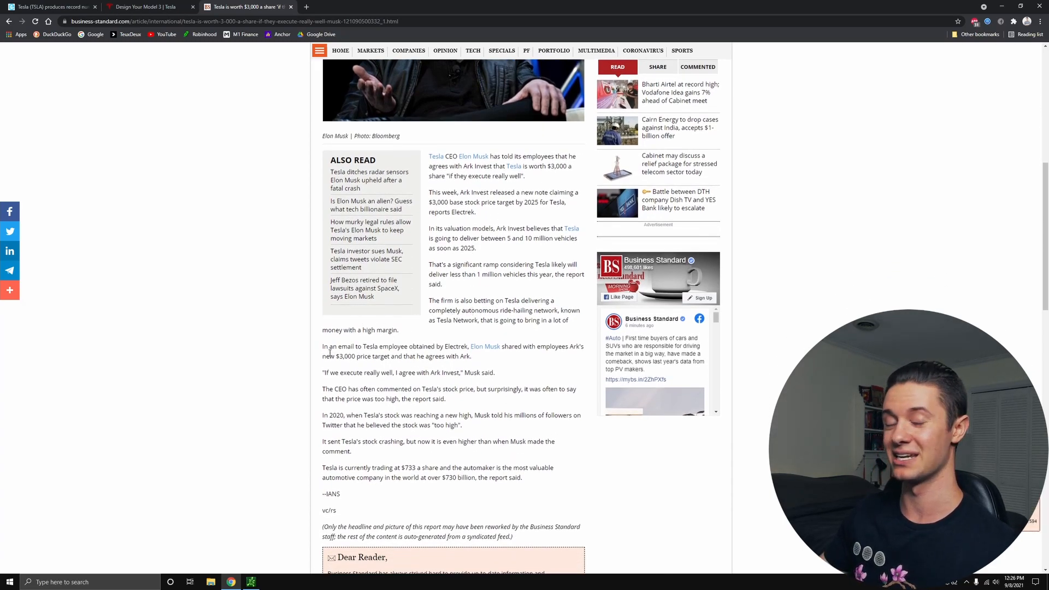
{"action": "scroll", "scroll_direction": "down", "scroll_amount": 3}
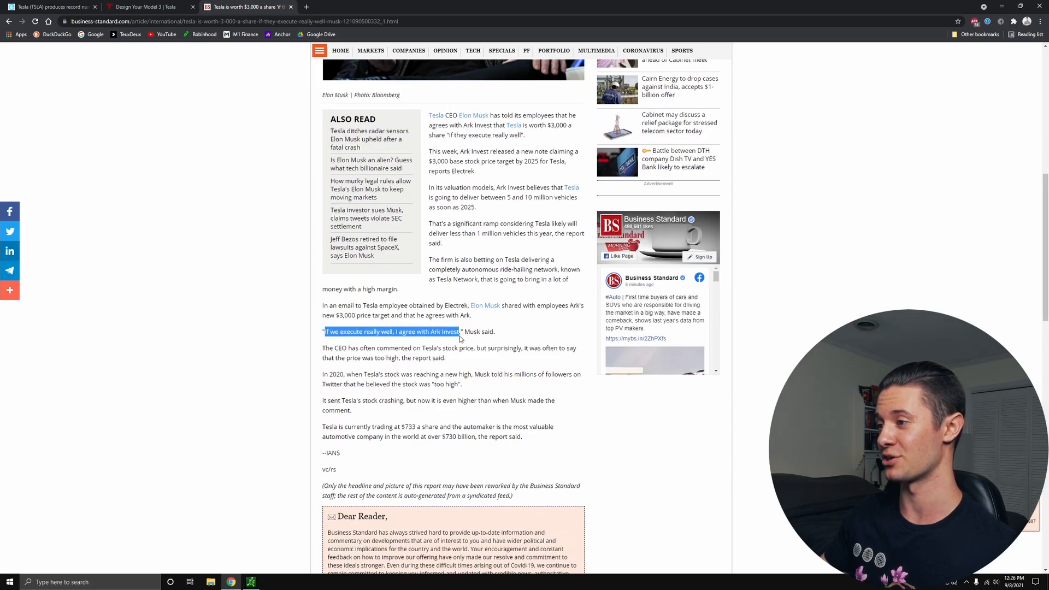
{"action": "scroll", "scroll_direction": "up", "scroll_amount": 3}
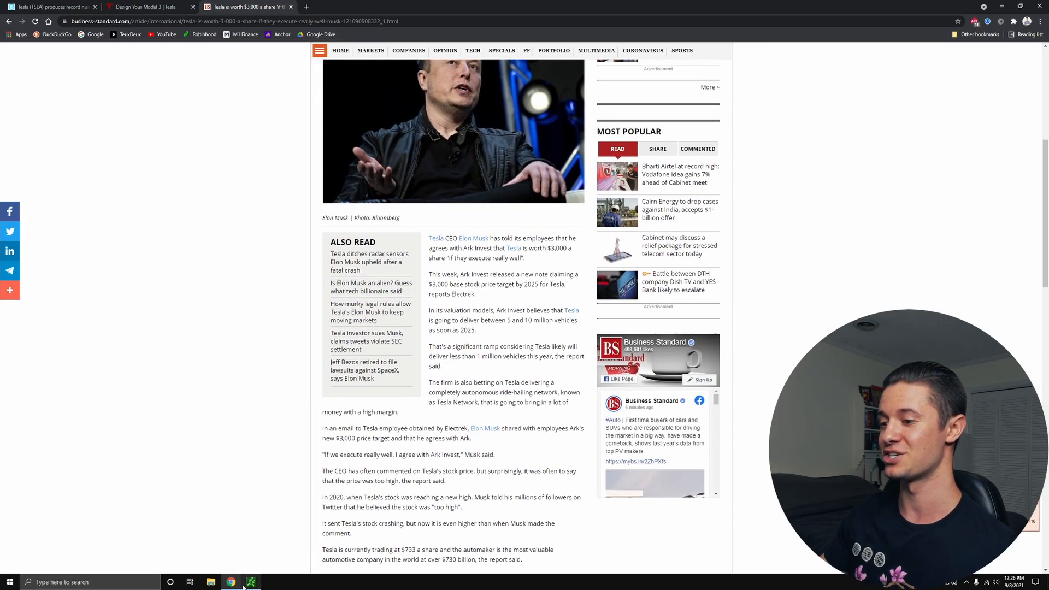
{"action": "left_click", "coordinate": [252, 581]}
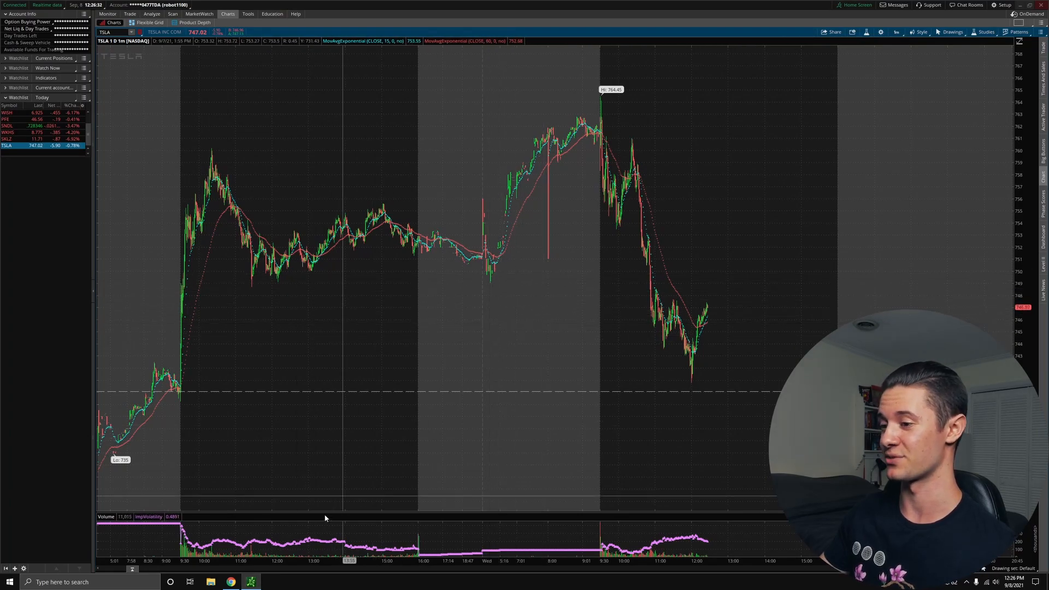
{"action": "left_click", "coordinate": [231, 582]}
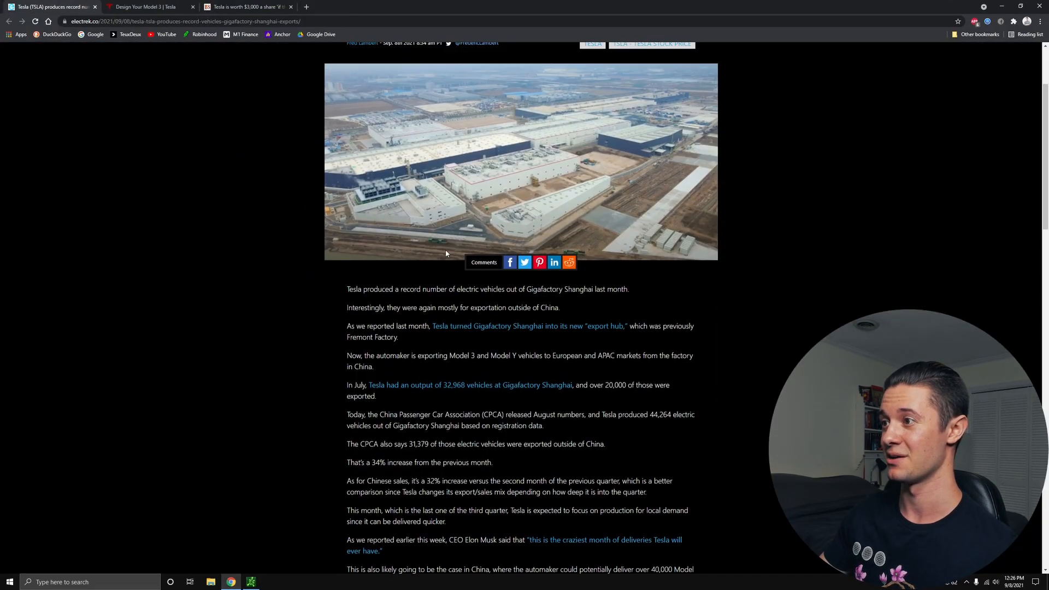
{"action": "scroll", "scroll_direction": "up", "scroll_amount": 3}
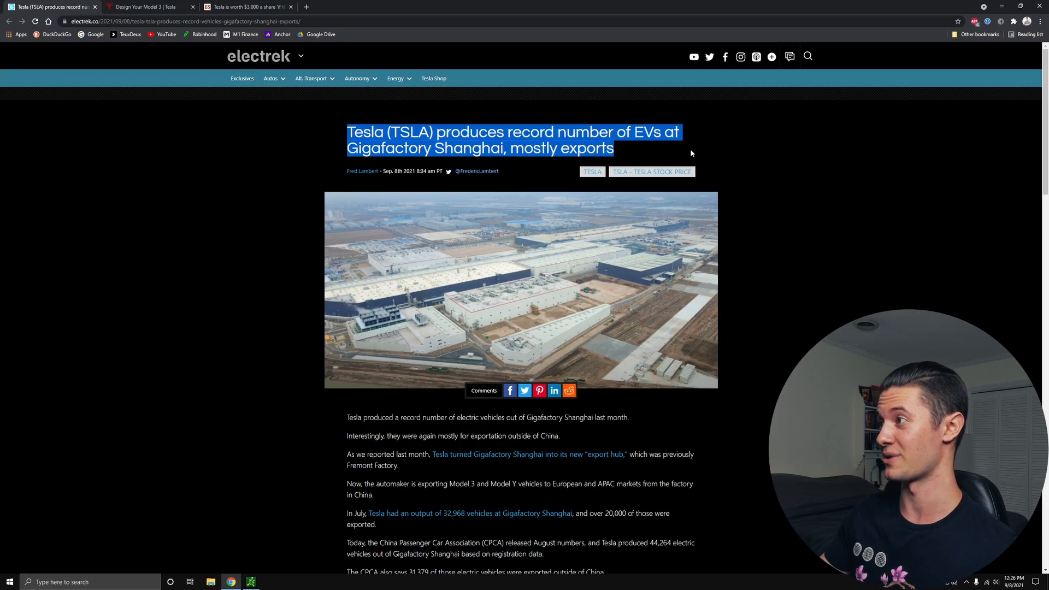
{"action": "scroll", "scroll_direction": "down", "scroll_amount": 3}
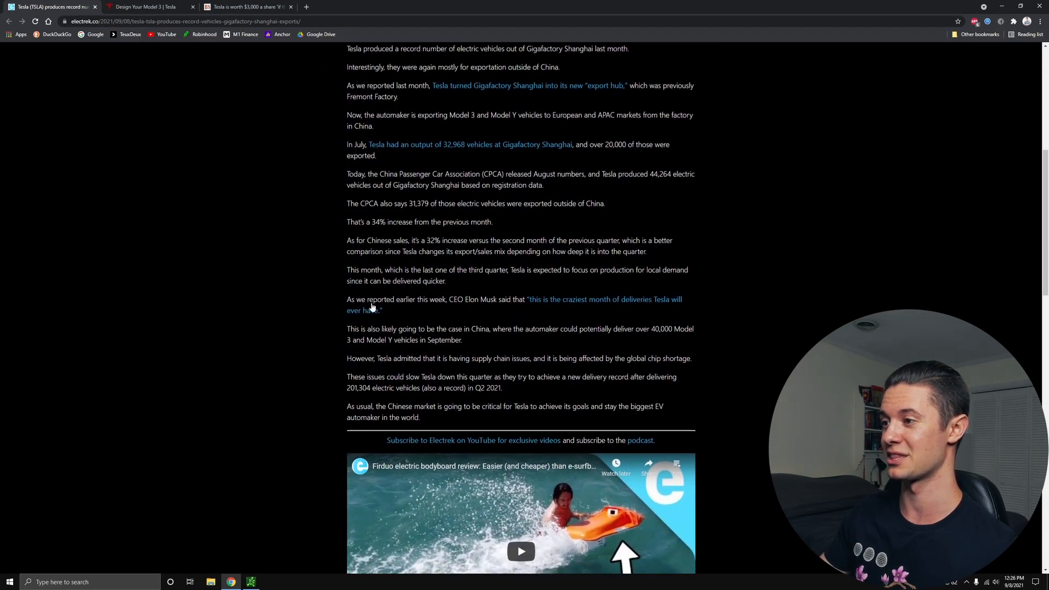
{"action": "scroll", "scroll_direction": "up", "scroll_amount": 3}
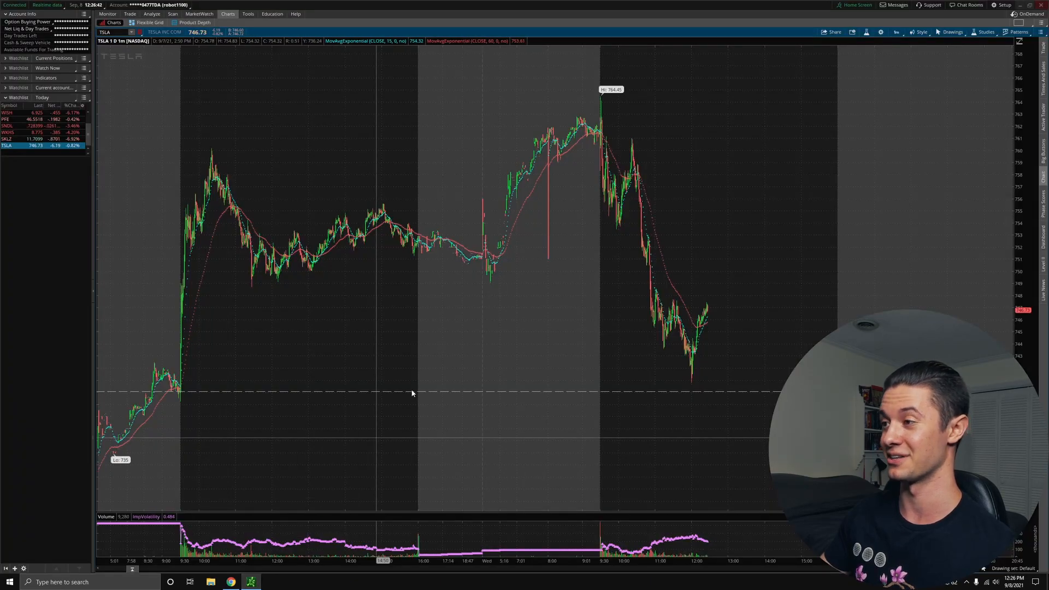
Step: Flip the TSLA chart through 1-year daily and 90-day hourly, then back to 1-day minute
{"action": "left_click", "coordinate": [895, 32]}
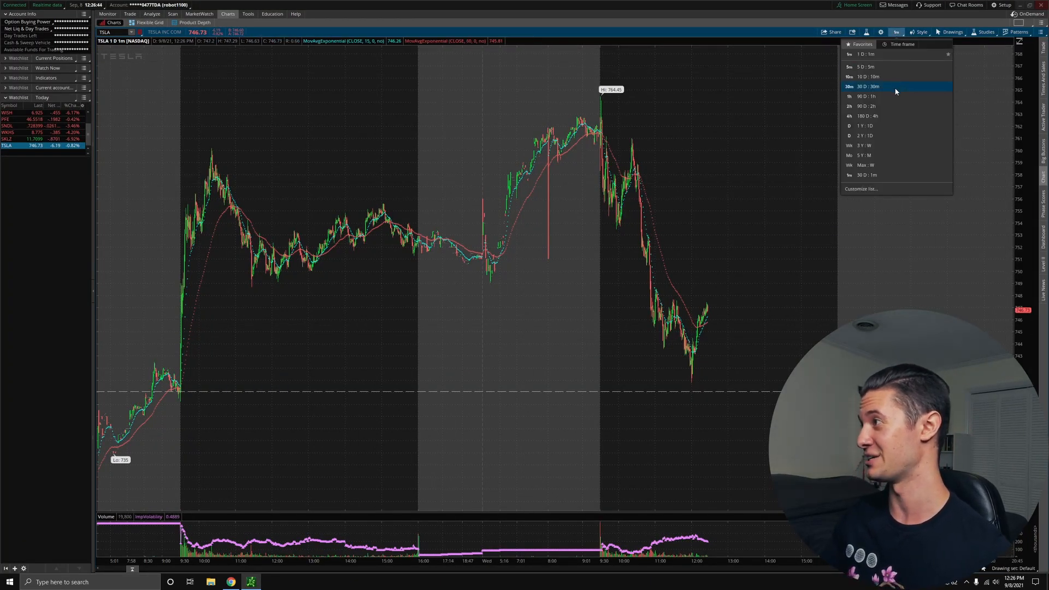
{"action": "left_click", "coordinate": [868, 126]}
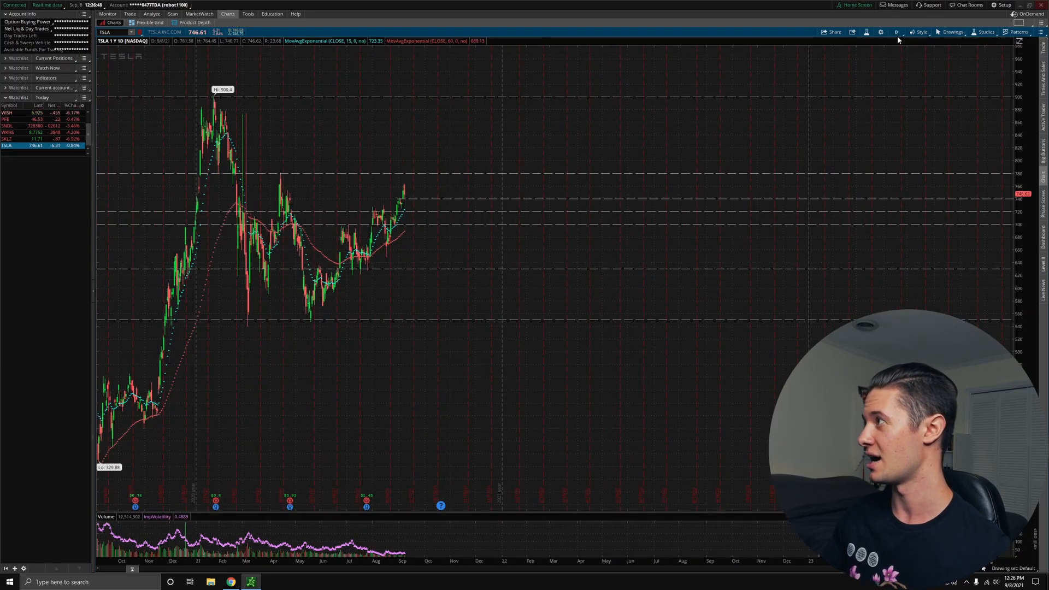
{"action": "left_click", "coordinate": [896, 32]}
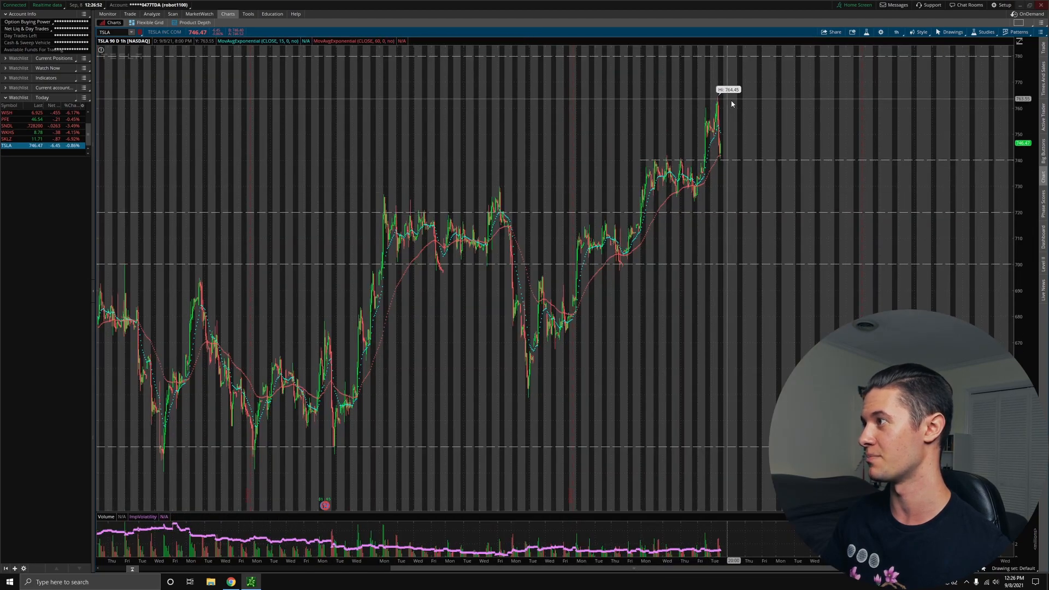
{"action": "left_click", "coordinate": [896, 32]}
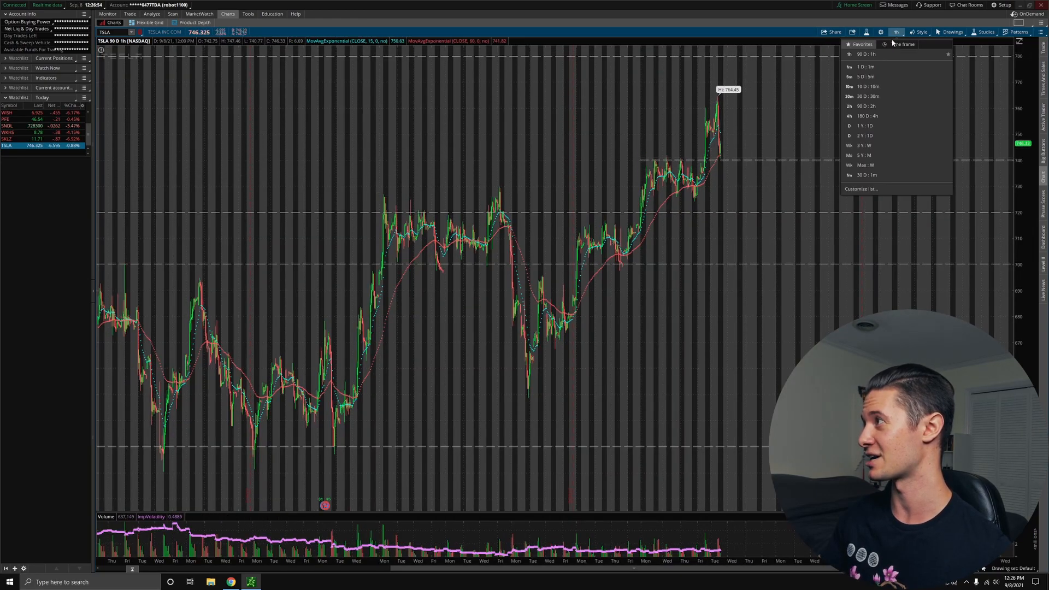
{"action": "left_click", "coordinate": [864, 66]}
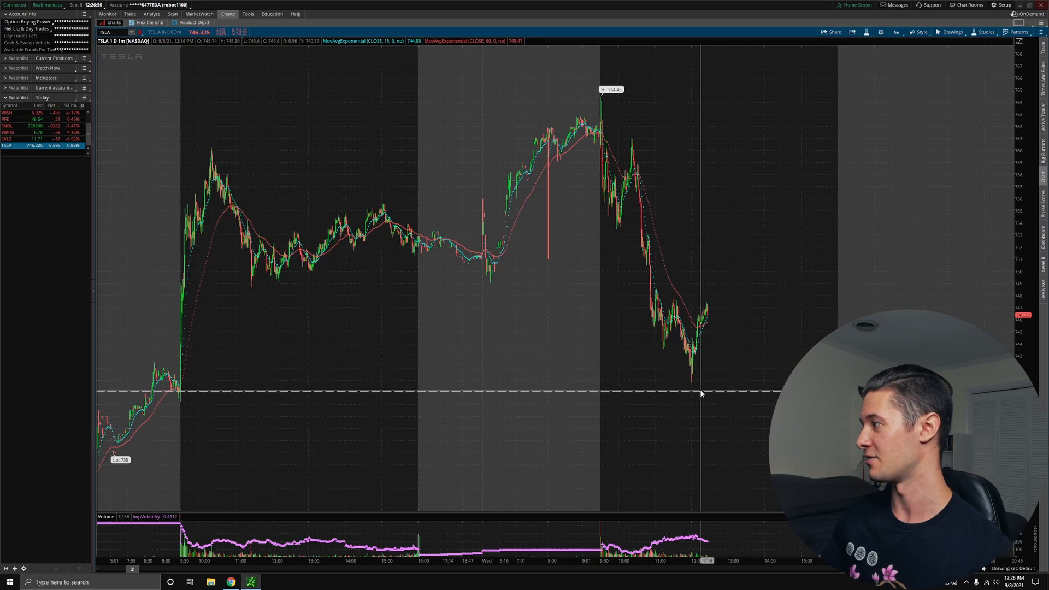
{"action": "mouse_move", "coordinate": [677, 381]}
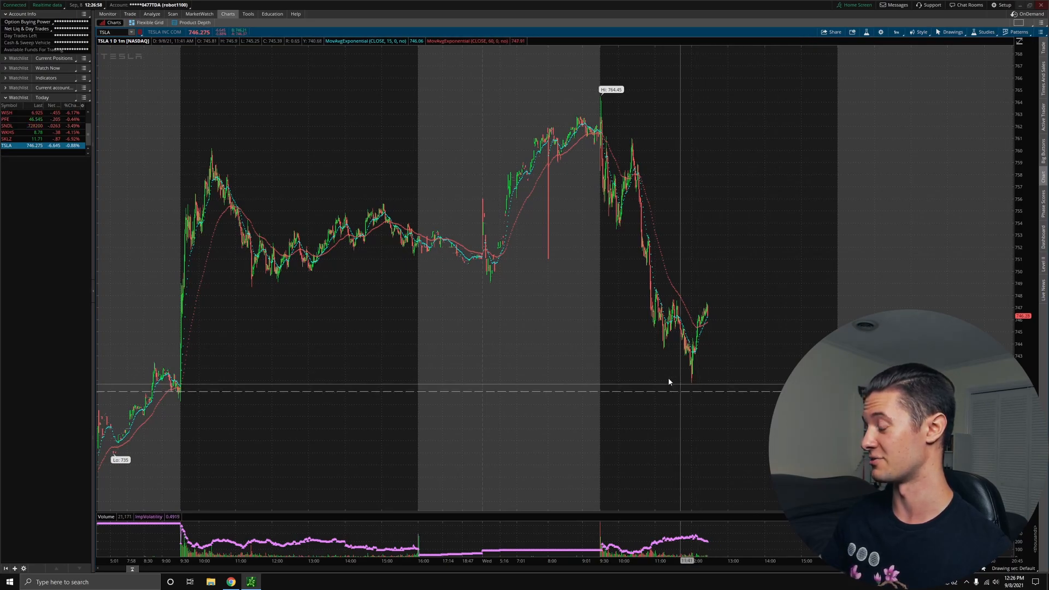
{"action": "mouse_move", "coordinate": [903, 55]}
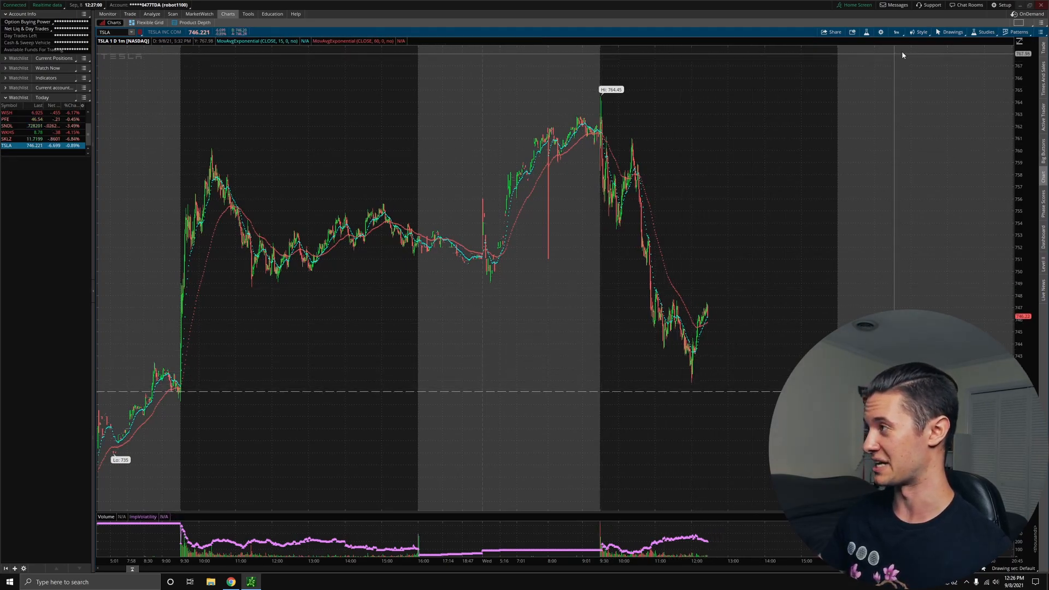
{"action": "left_click", "coordinate": [897, 32]}
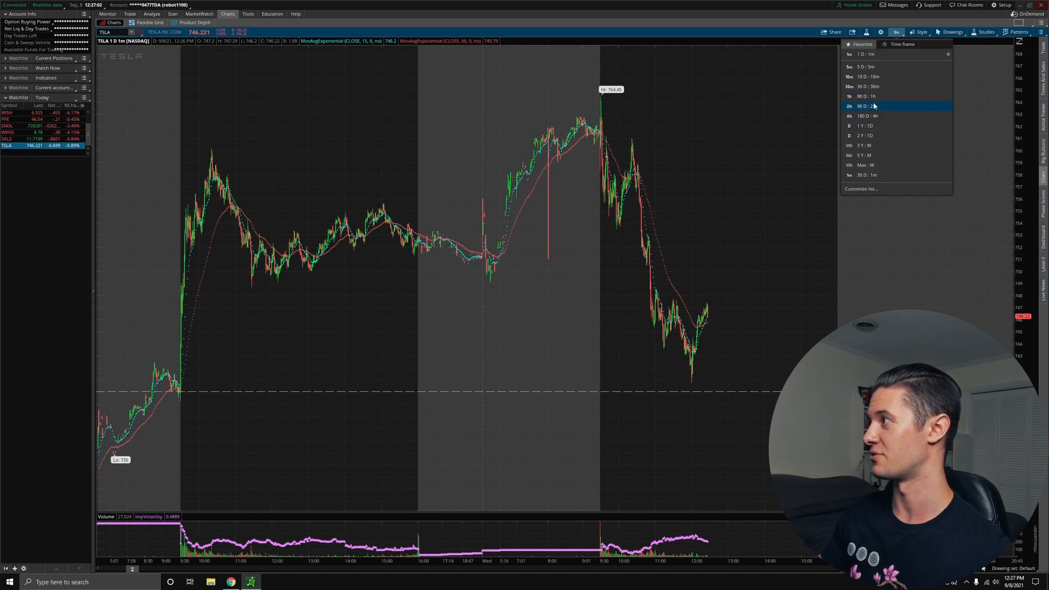
Step: Show 90 days of hourly TSLA bars, then reopen the time frame list
{"action": "left_click", "coordinate": [868, 96]}
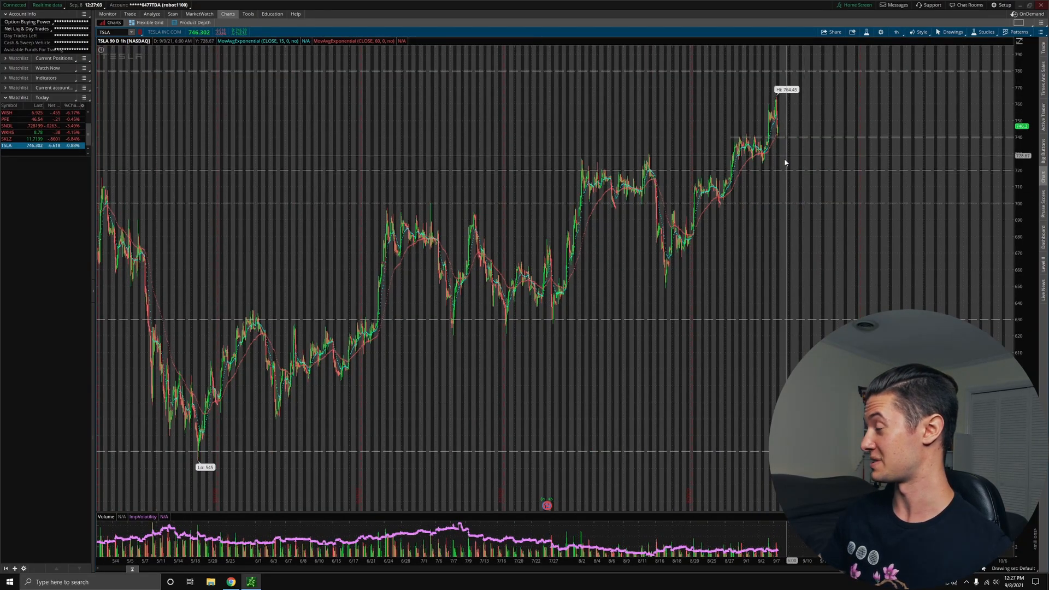
{"action": "mouse_move", "coordinate": [784, 173]}
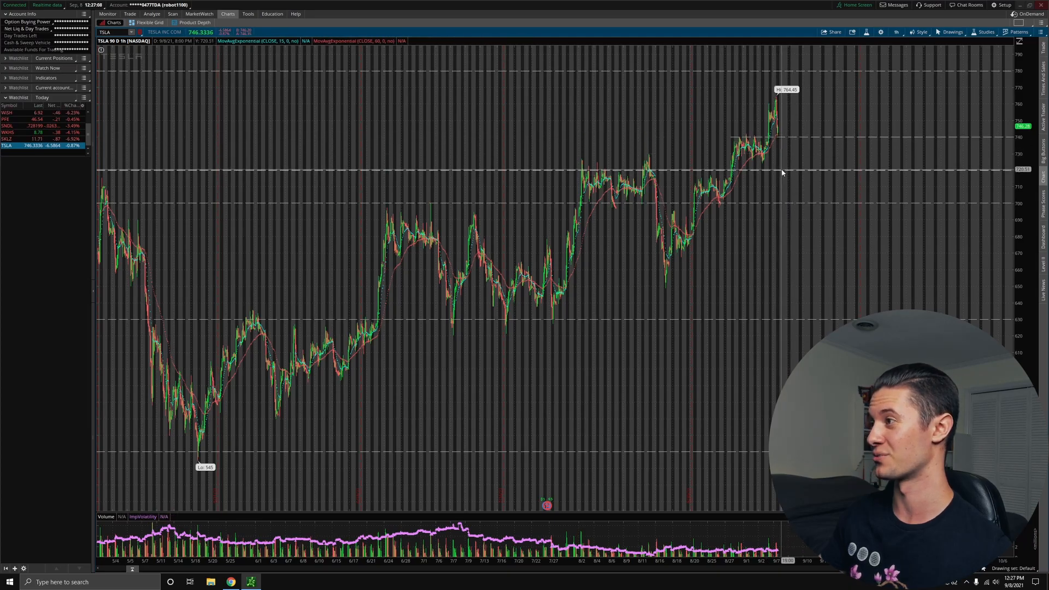
{"action": "mouse_move", "coordinate": [688, 188]}
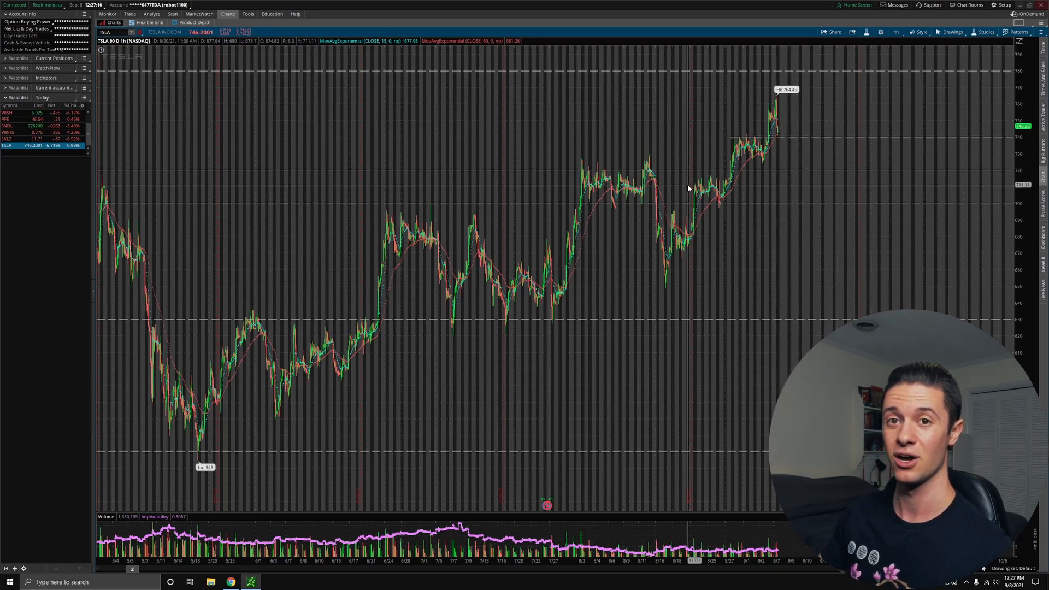
{"action": "mouse_move", "coordinate": [752, 241]}
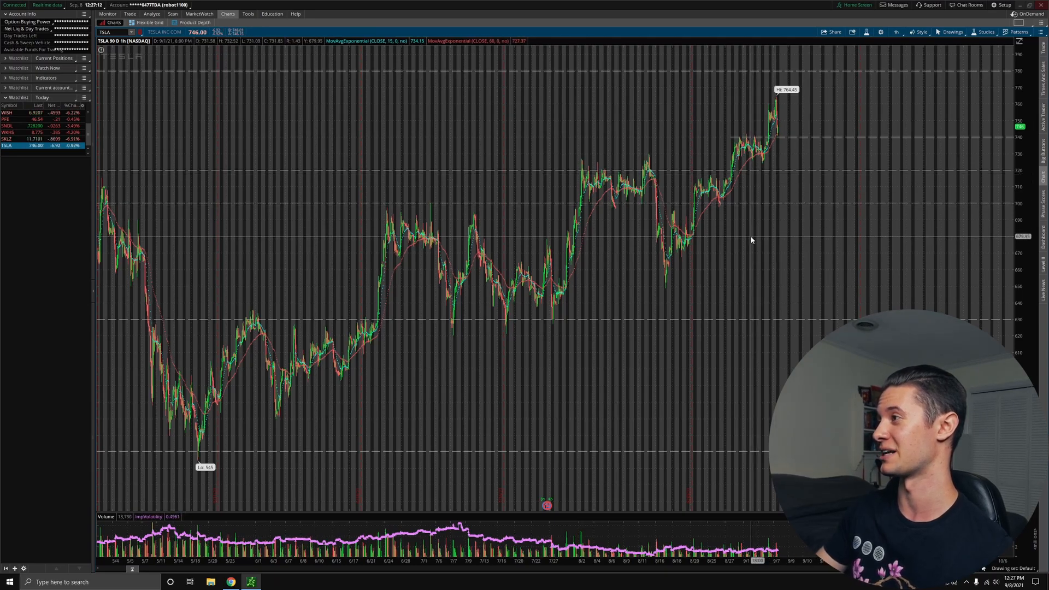
{"action": "mouse_move", "coordinate": [885, 183]}
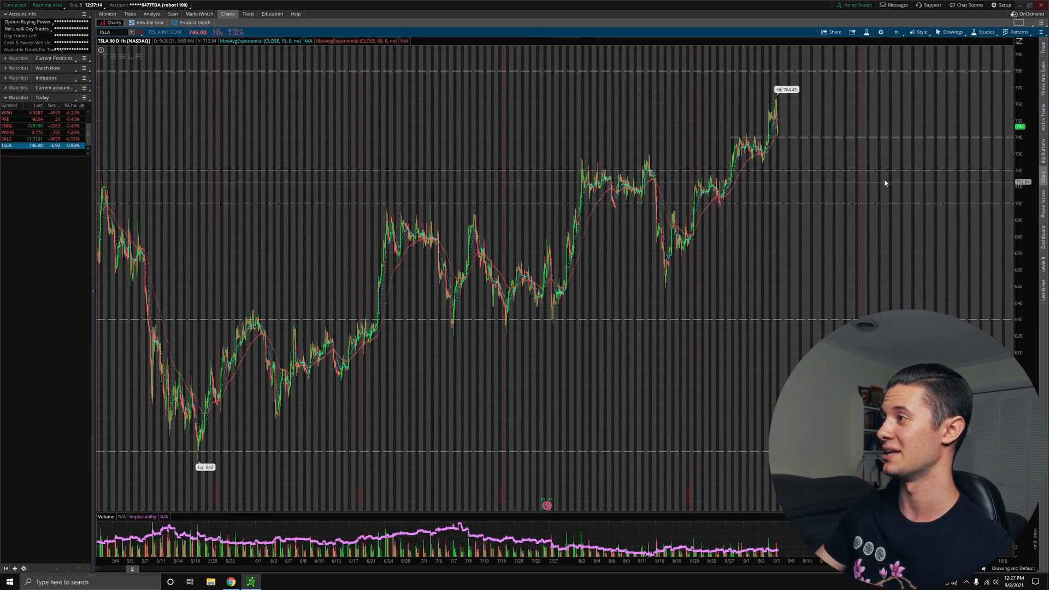
{"action": "mouse_move", "coordinate": [713, 164]}
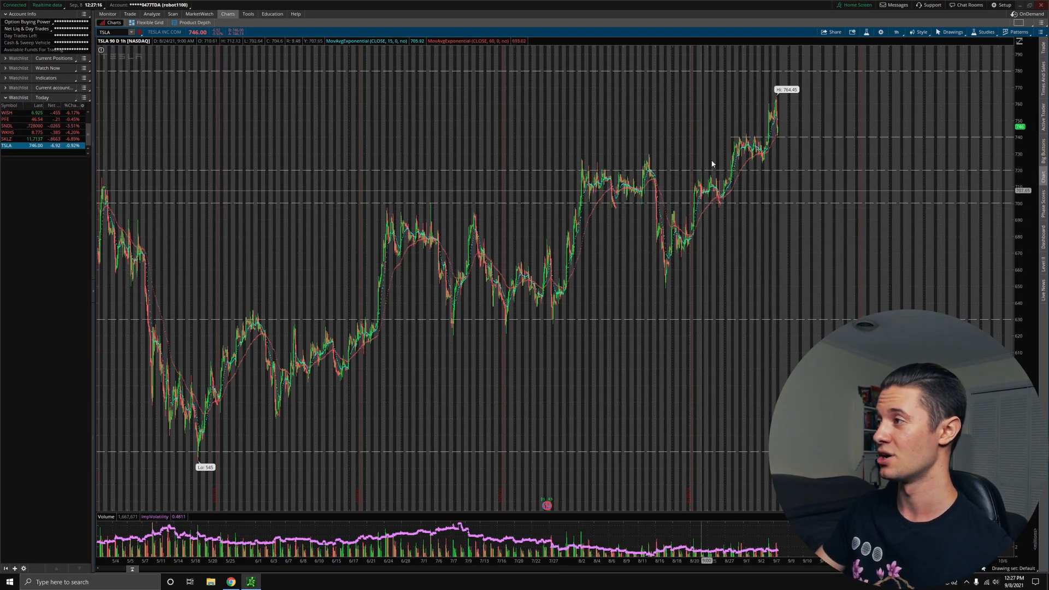
{"action": "mouse_move", "coordinate": [788, 165]}
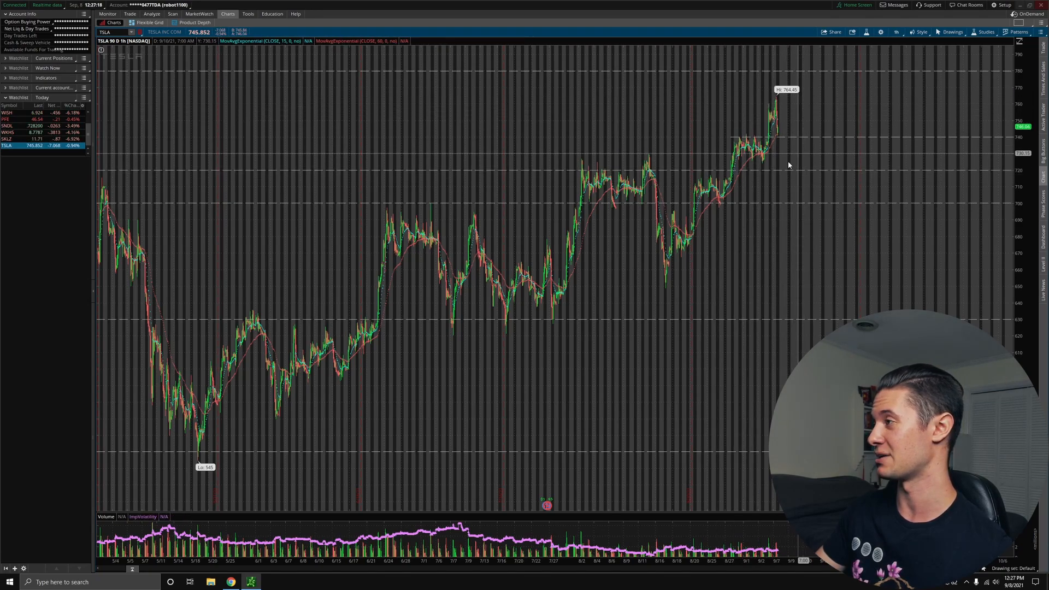
{"action": "left_click", "coordinate": [897, 32]}
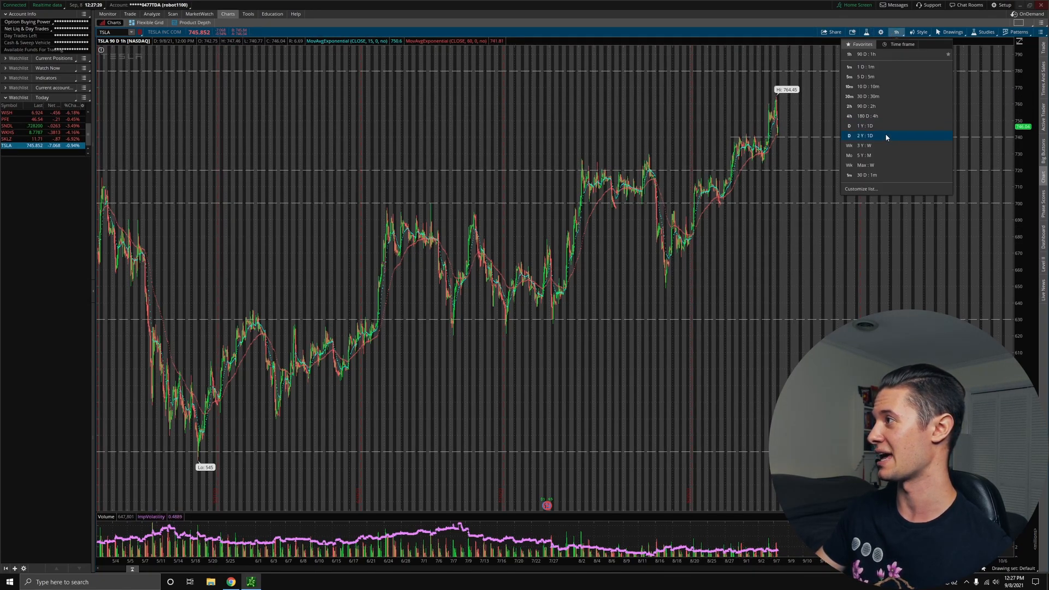
Step: Choose 1 Y : 1D to show a year of daily TSLA candles
{"action": "left_click", "coordinate": [867, 136]}
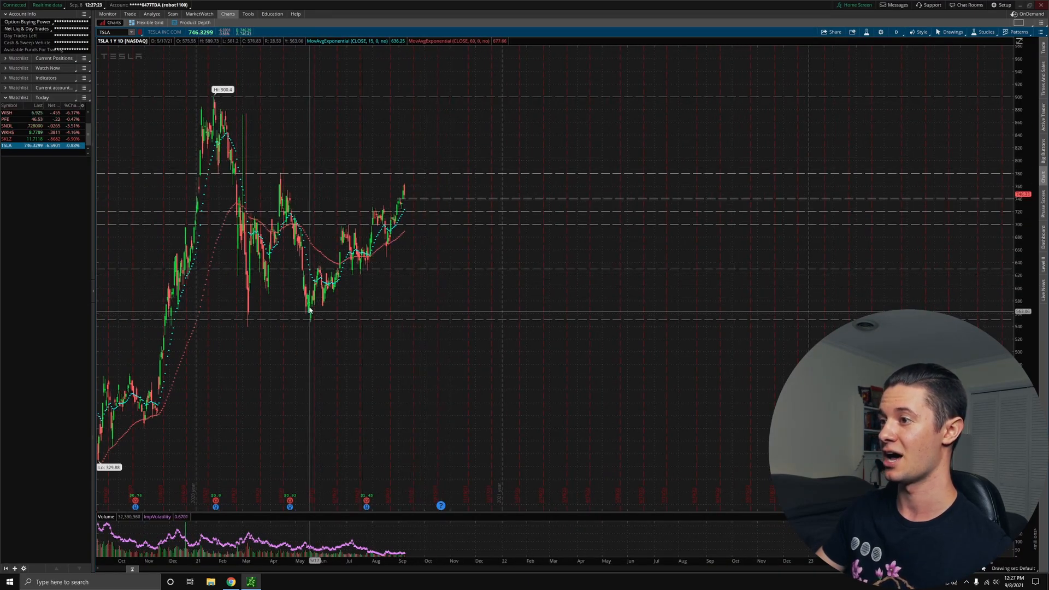
{"action": "mouse_move", "coordinate": [400, 242]}
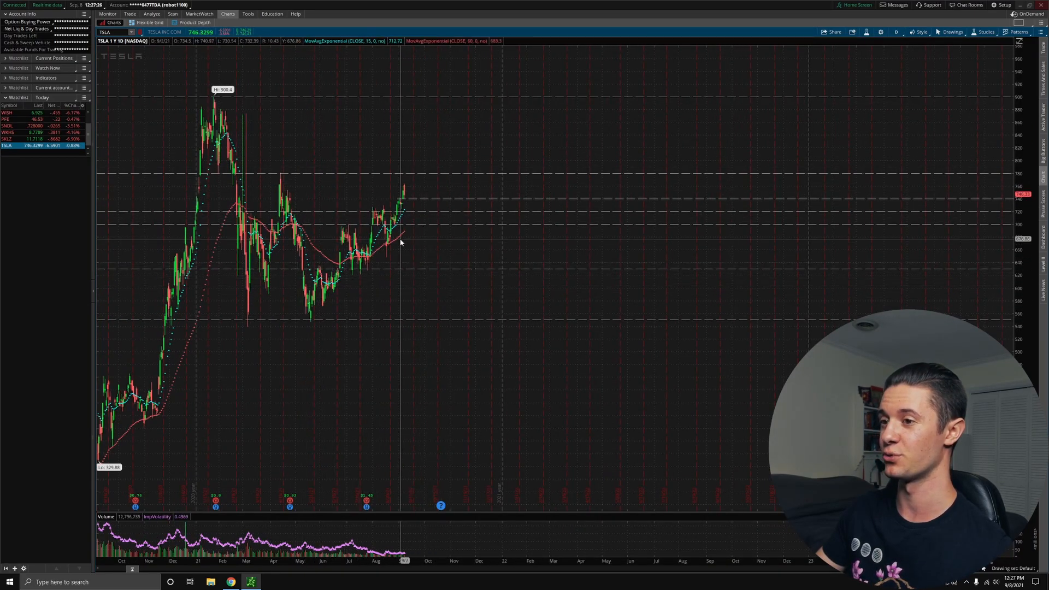
{"action": "mouse_move", "coordinate": [372, 265]}
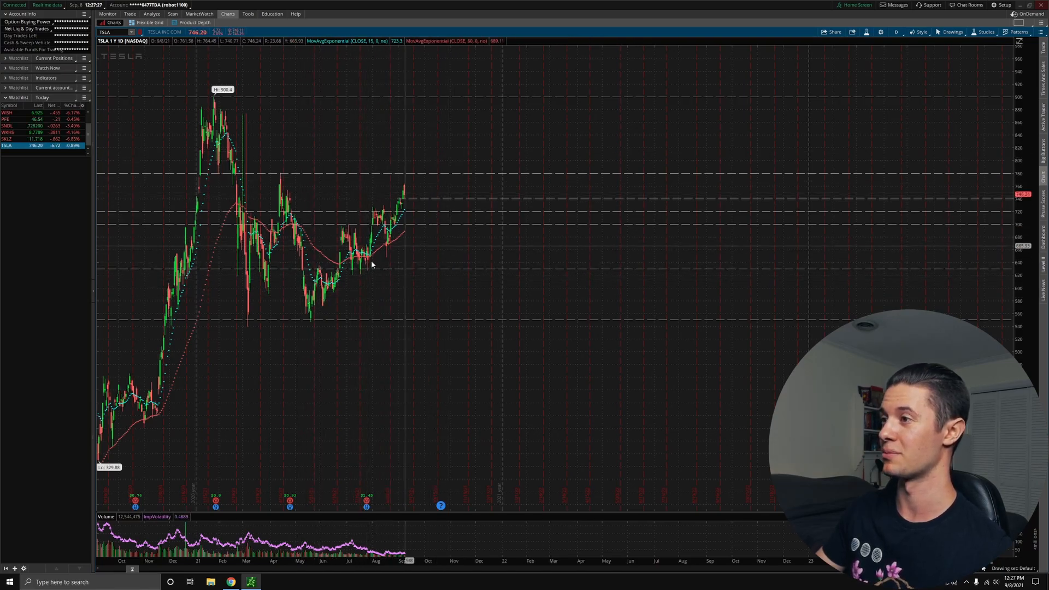
{"action": "mouse_move", "coordinate": [402, 177]}
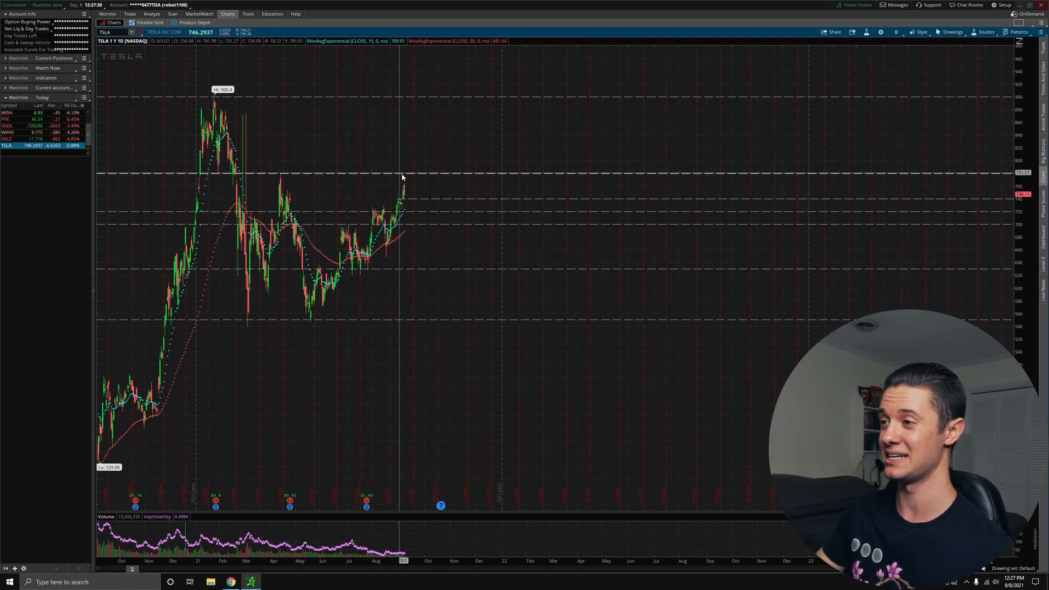
{"action": "mouse_move", "coordinate": [393, 238]}
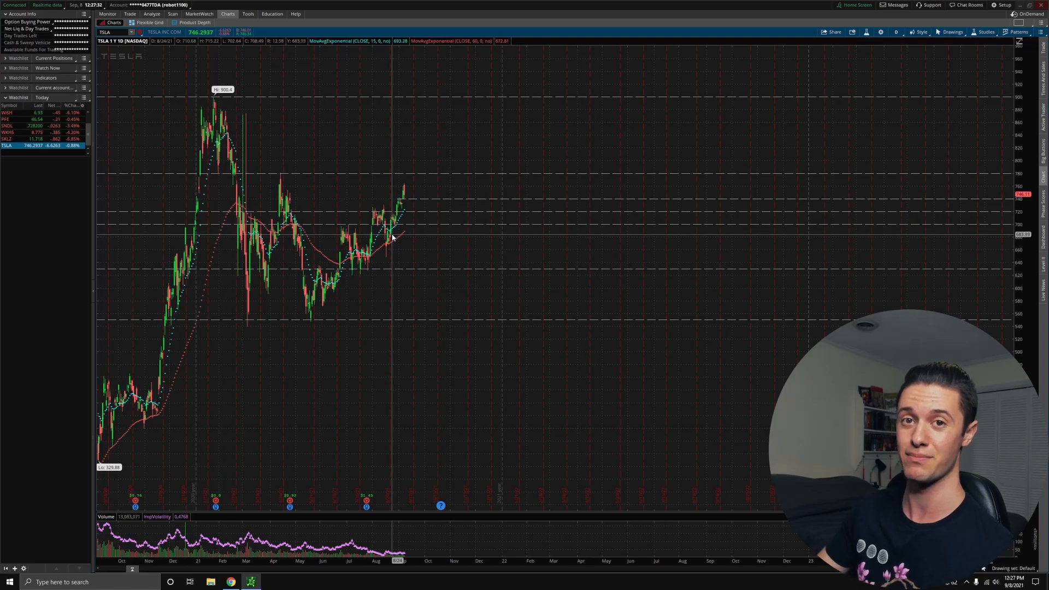
{"action": "mouse_move", "coordinate": [462, 479]}
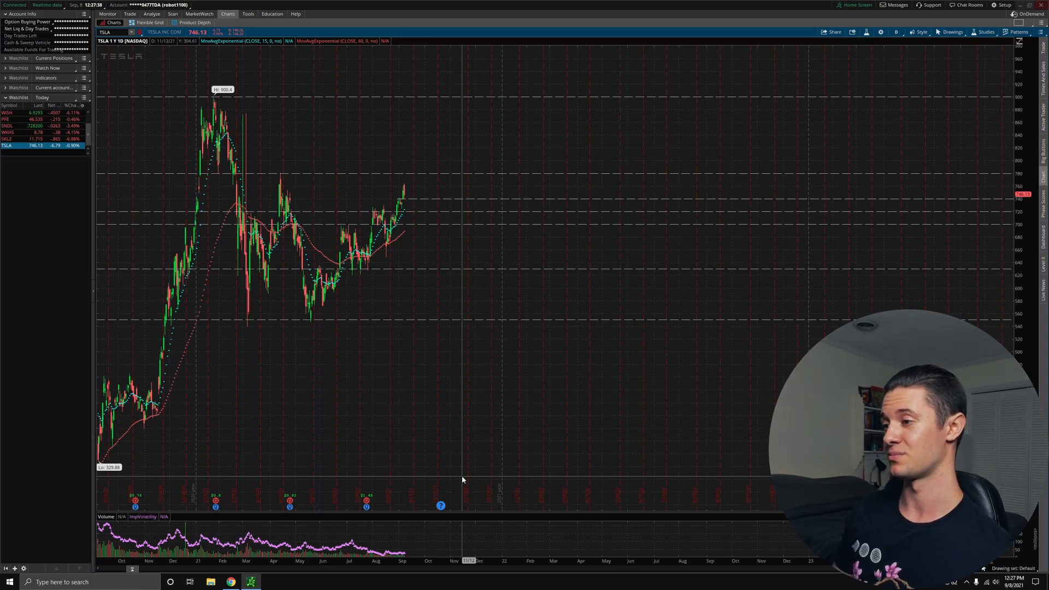
{"action": "mouse_move", "coordinate": [418, 355]}
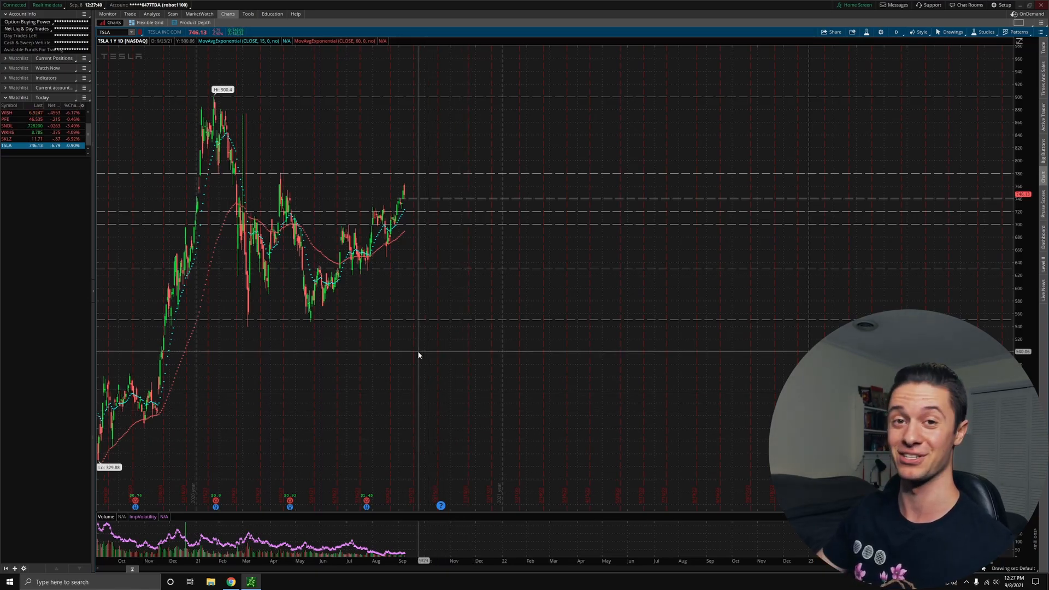
{"action": "mouse_move", "coordinate": [446, 473]}
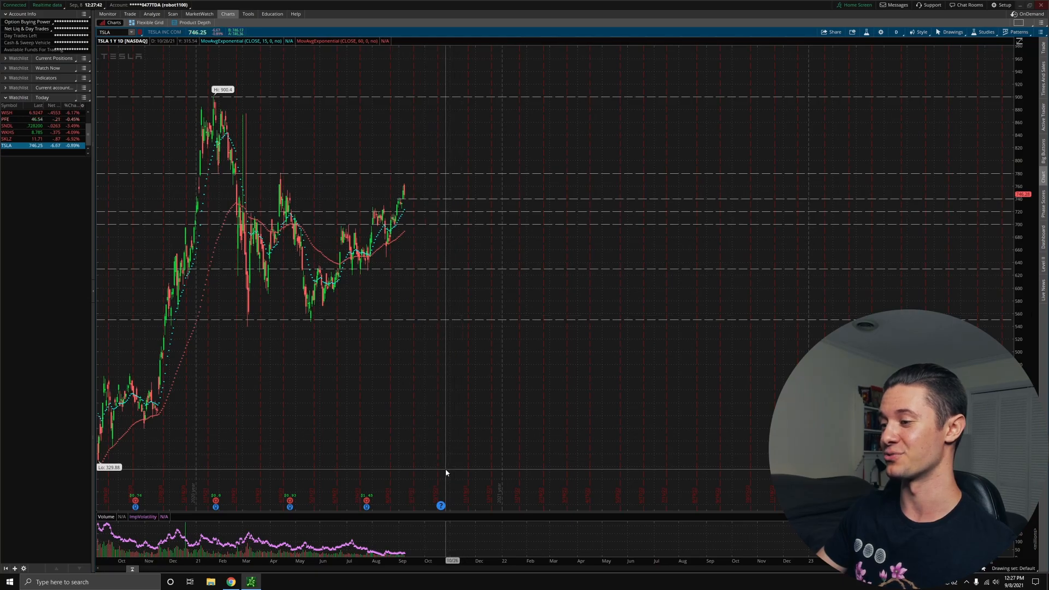
{"action": "mouse_move", "coordinate": [315, 282]}
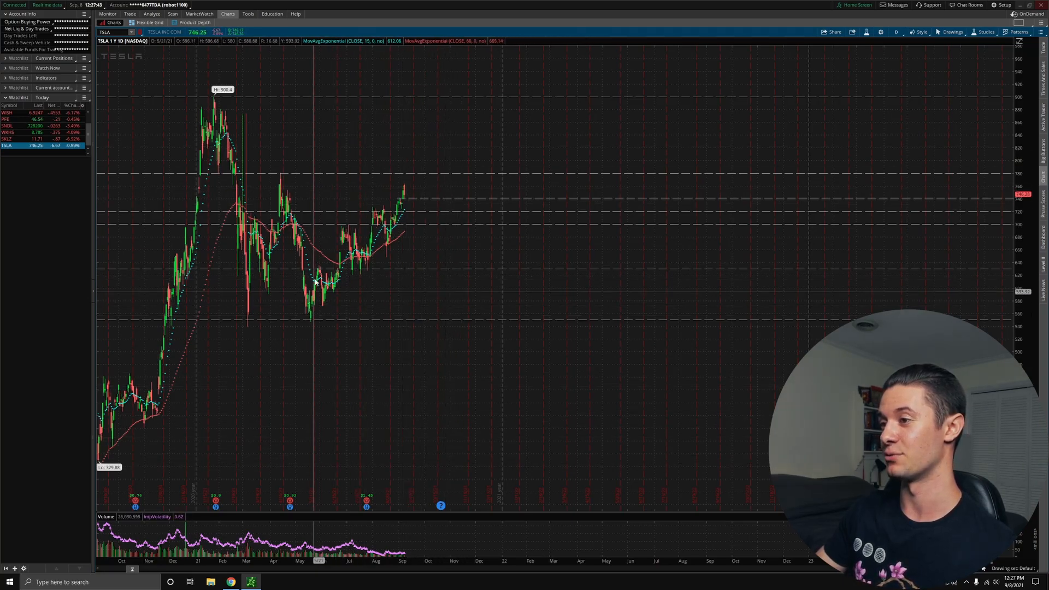
{"action": "mouse_move", "coordinate": [480, 87]}
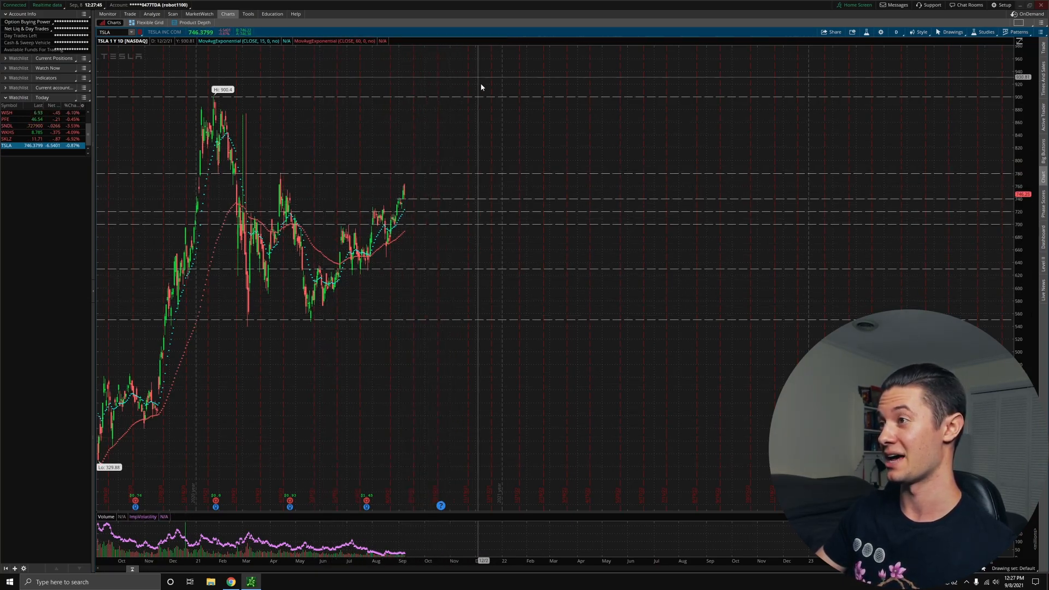
{"action": "mouse_move", "coordinate": [477, 101]}
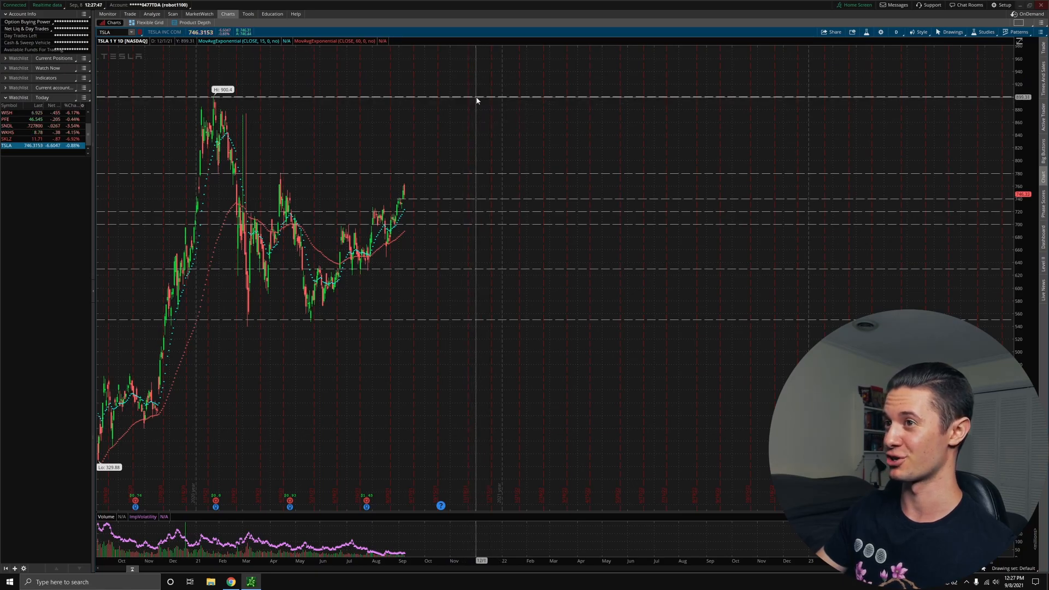
{"action": "mouse_move", "coordinate": [460, 100]}
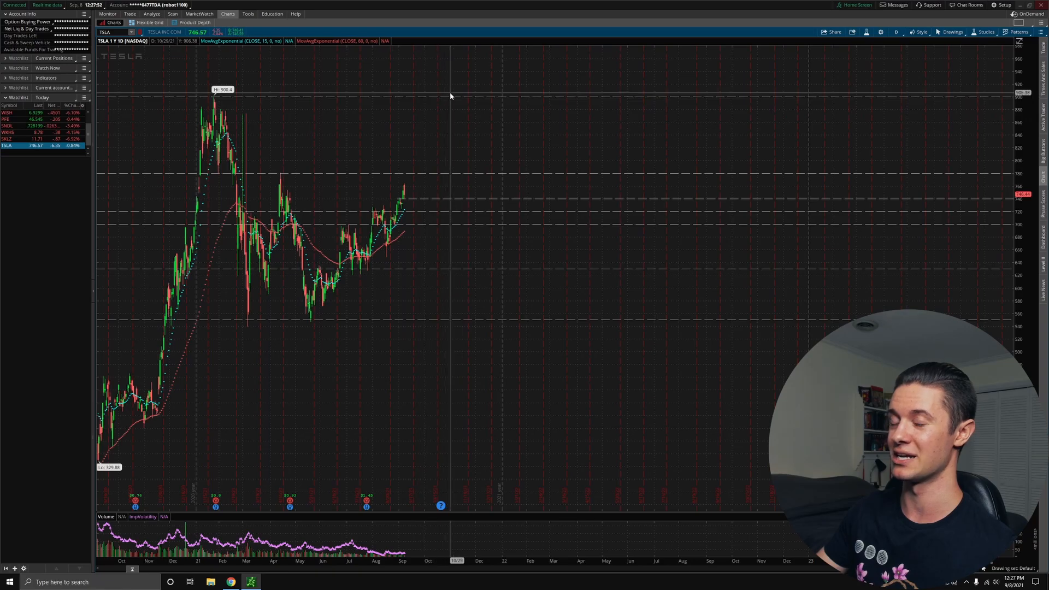
{"action": "mouse_move", "coordinate": [469, 100]}
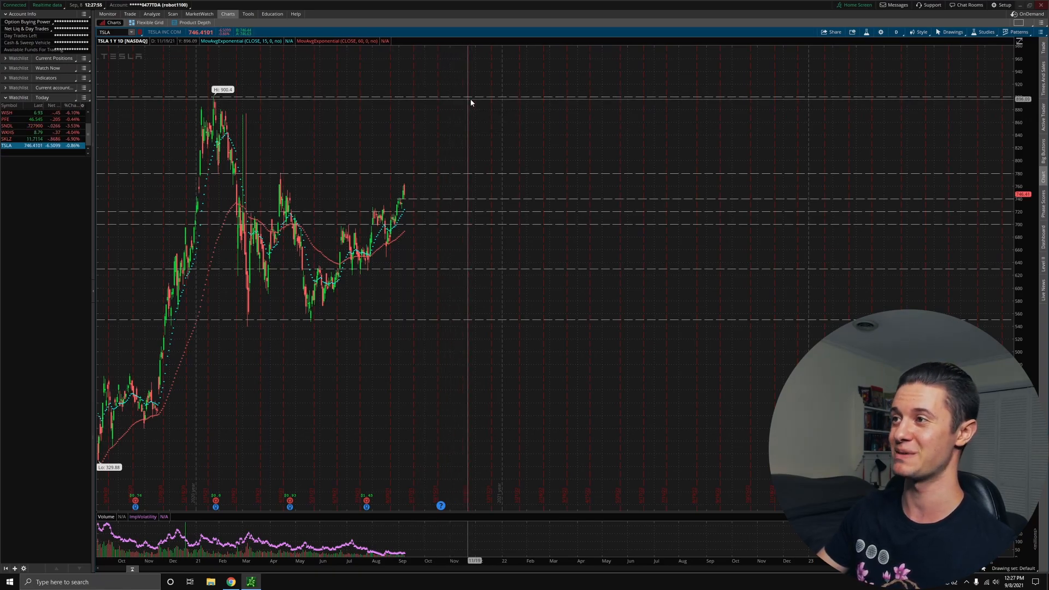
{"action": "mouse_move", "coordinate": [219, 102]}
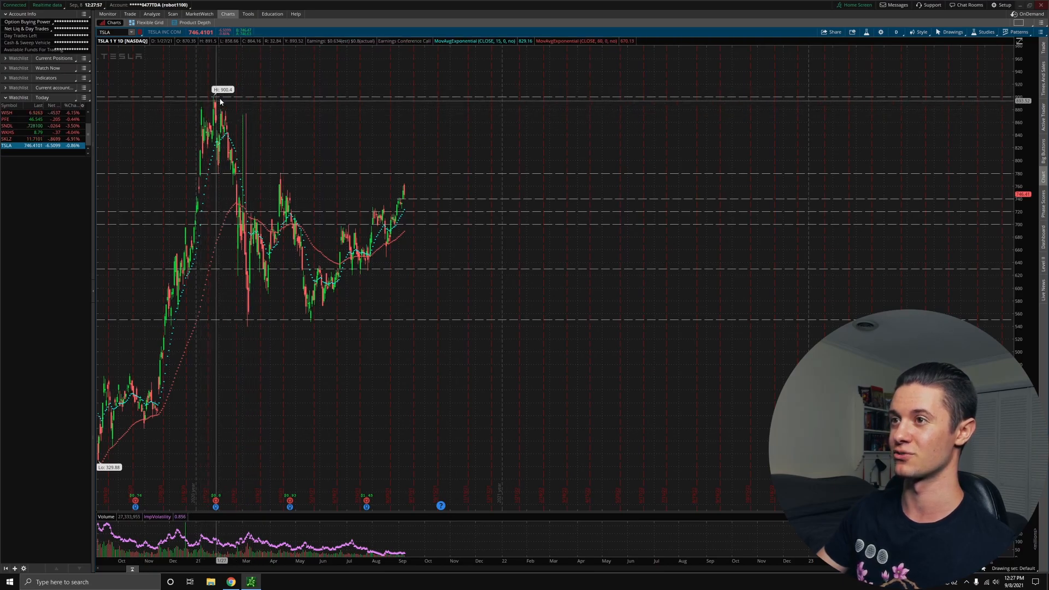
{"action": "mouse_move", "coordinate": [253, 127]}
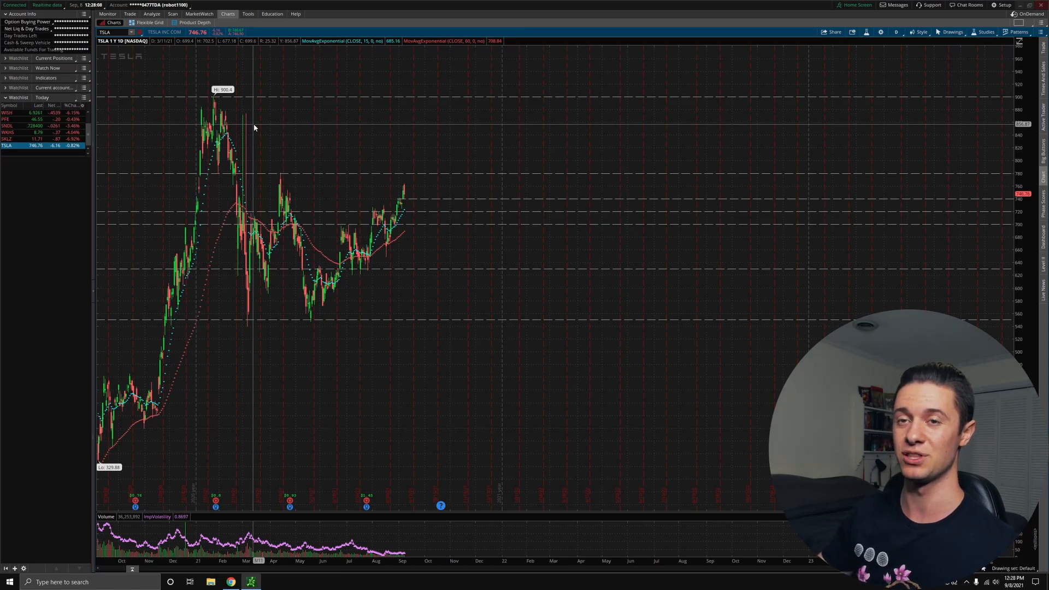
{"action": "mouse_move", "coordinate": [441, 125]}
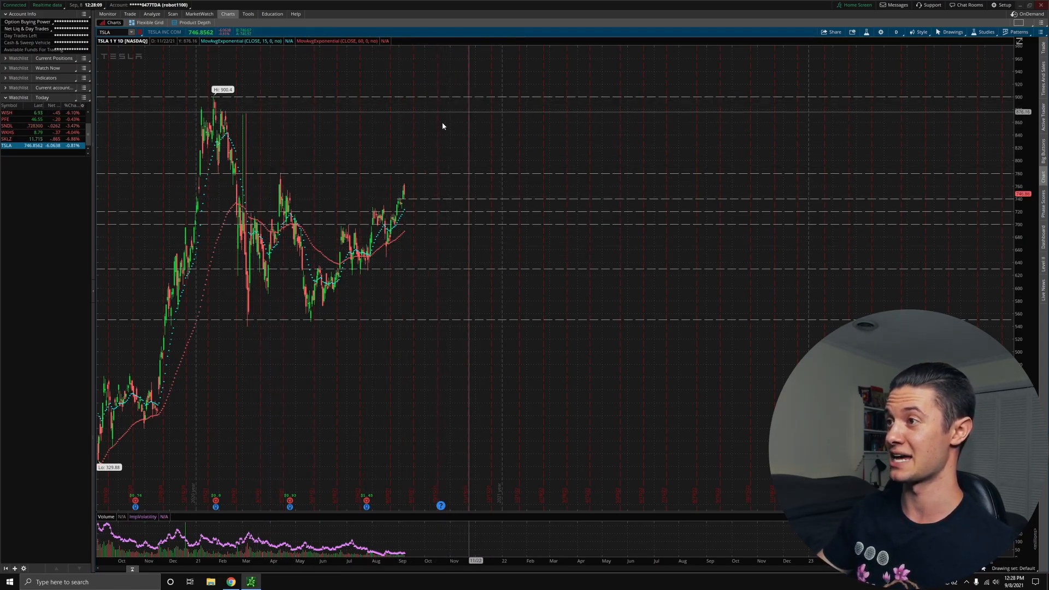
{"action": "mouse_move", "coordinate": [482, 113]}
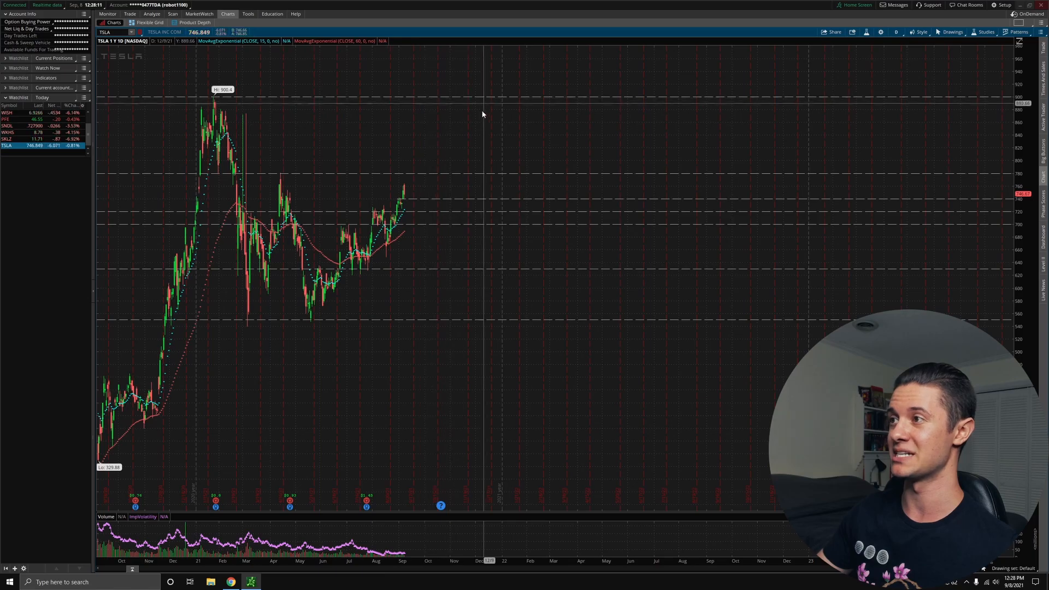